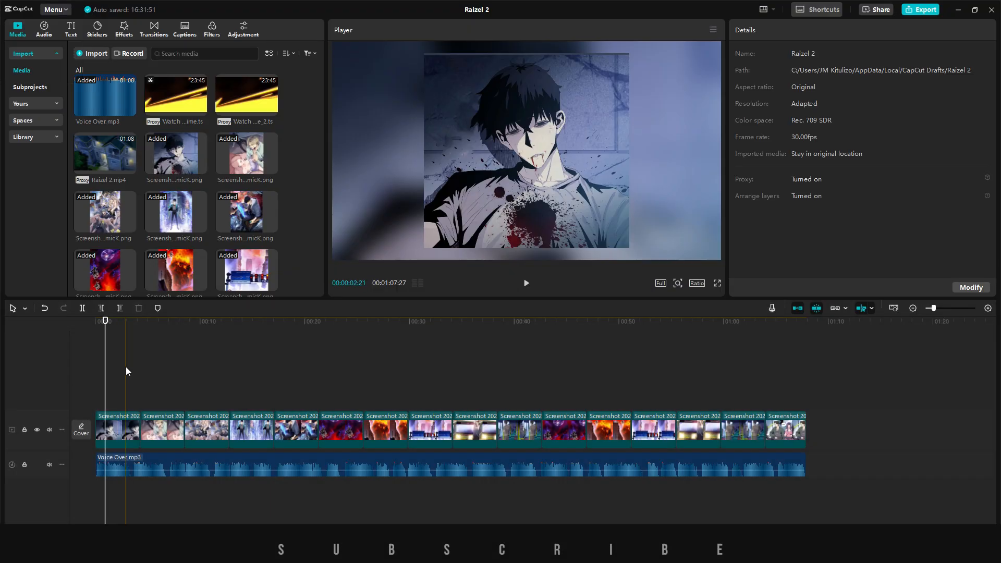
Leave the Raizel 2 project and load the Anime Recap draft with its multi-track timeline
left_click(803, 321)
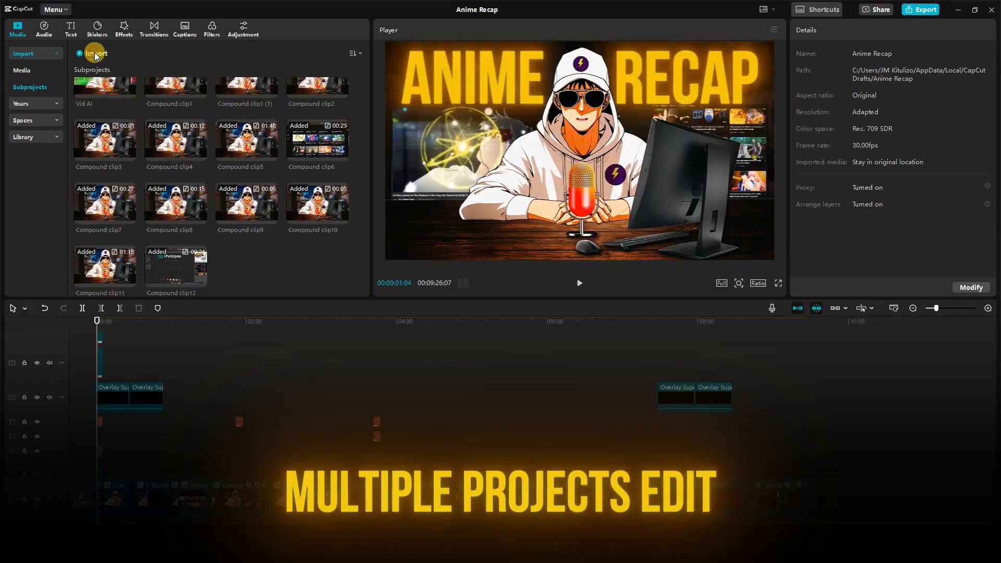
left_click(561, 394)
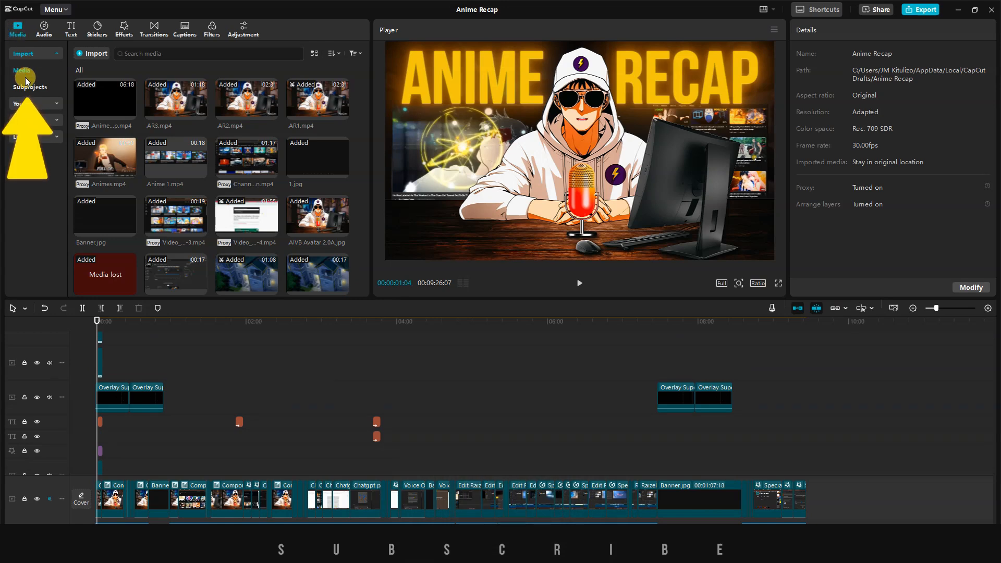
Import Raizel 2 from the Subprojects list so it appears beside Anime Recap's compound clips
left_click(30, 87)
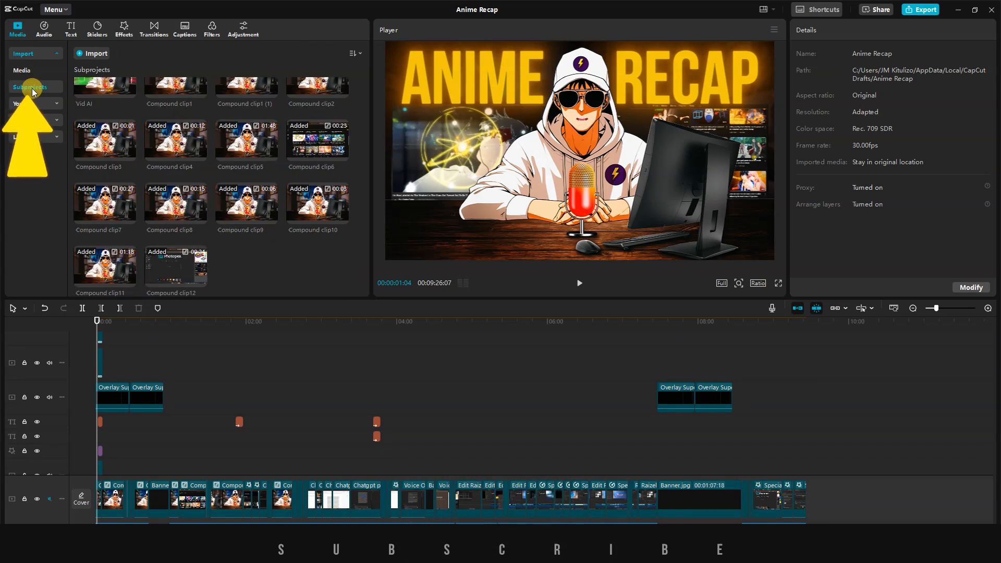
left_click(93, 54)
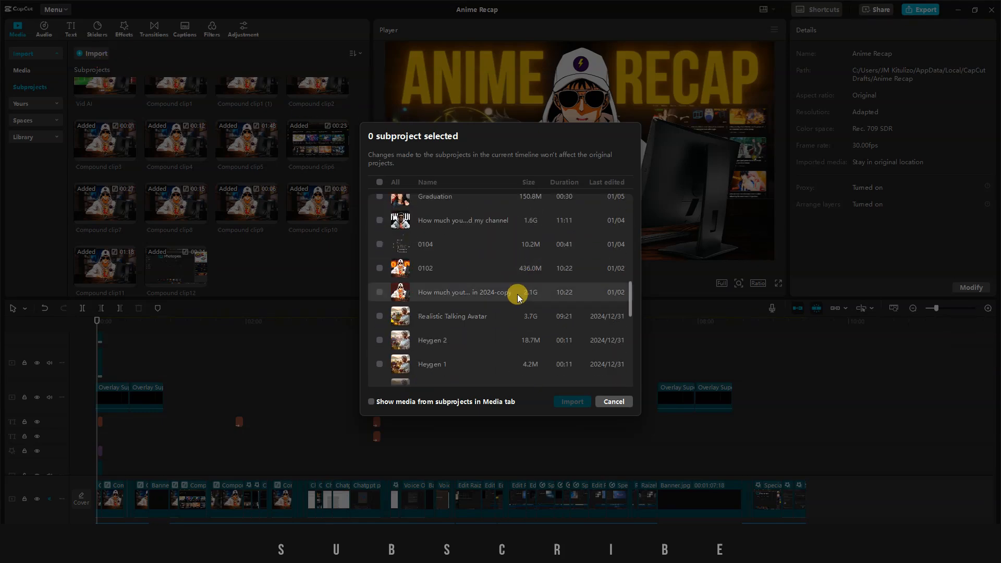
scroll("down", 3)
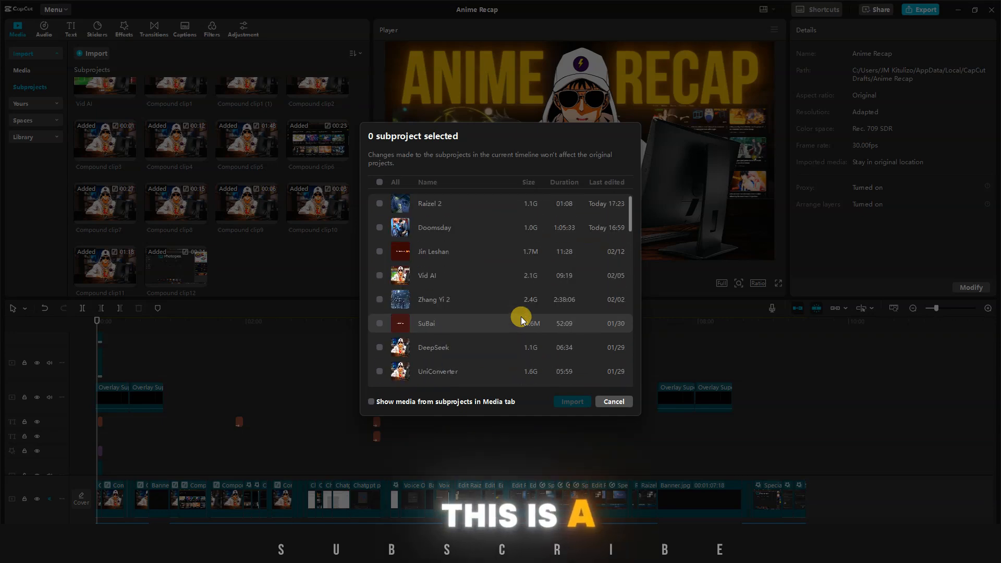
left_click(380, 203)
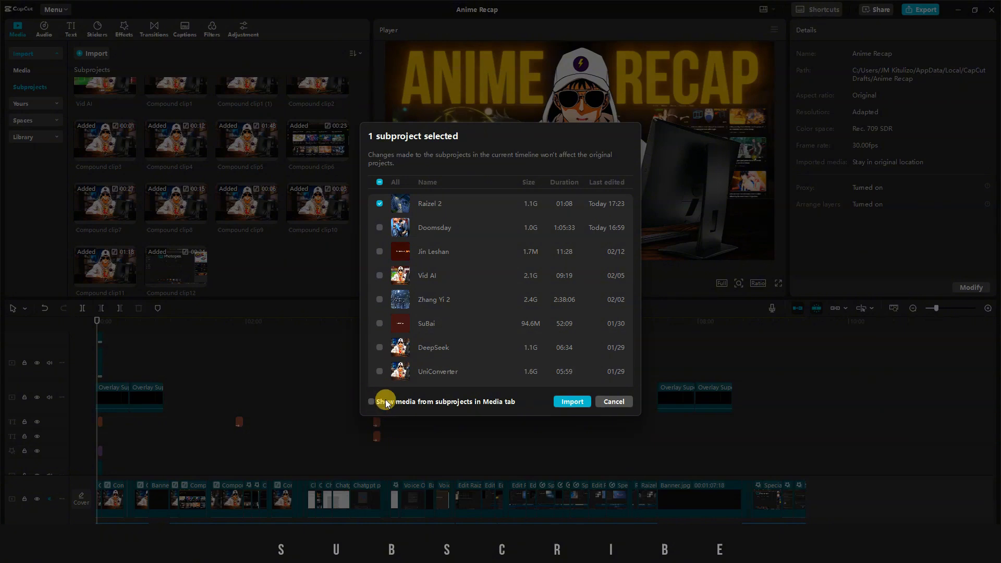
mouse_move(518, 409)
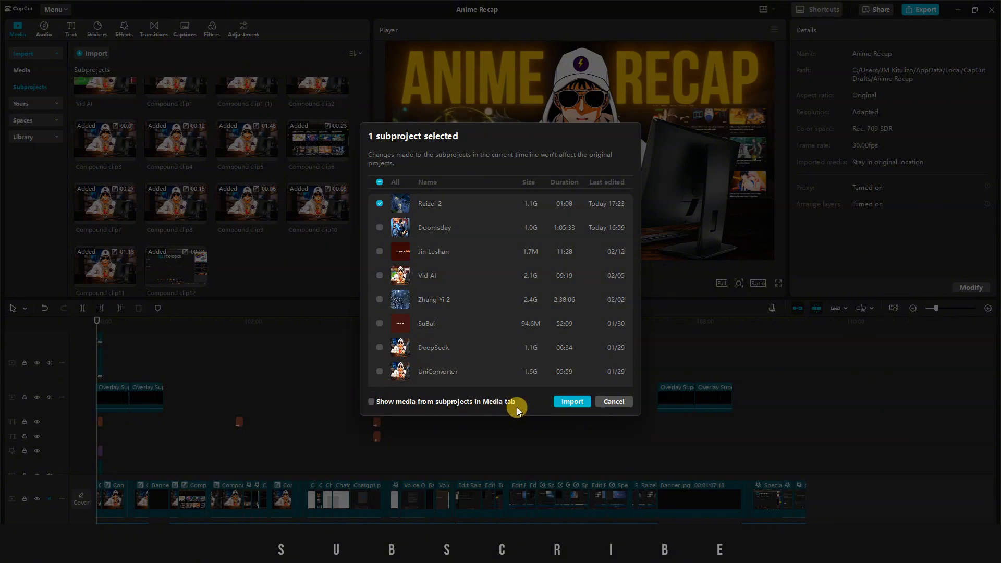
mouse_move(168, 118)
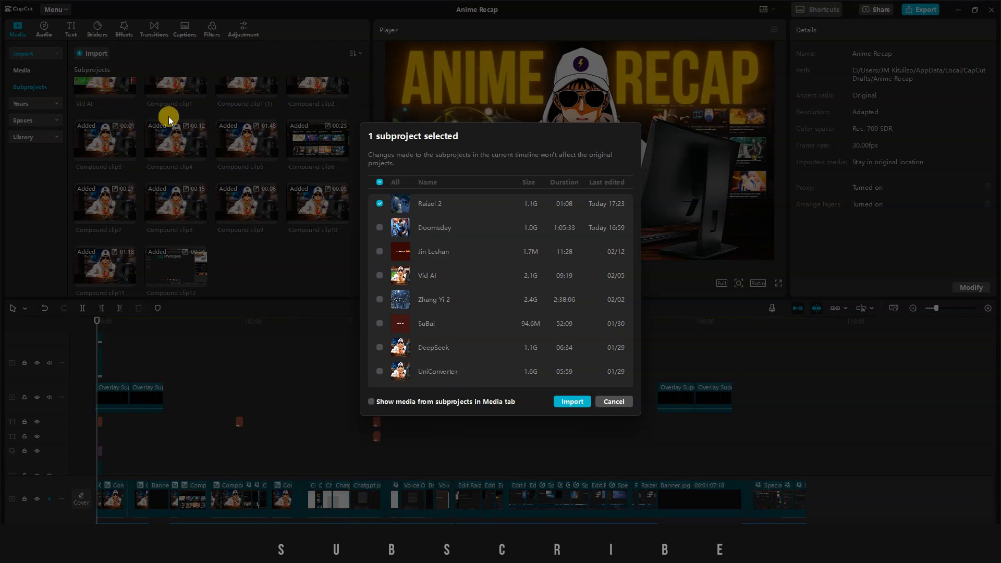
left_click(571, 402)
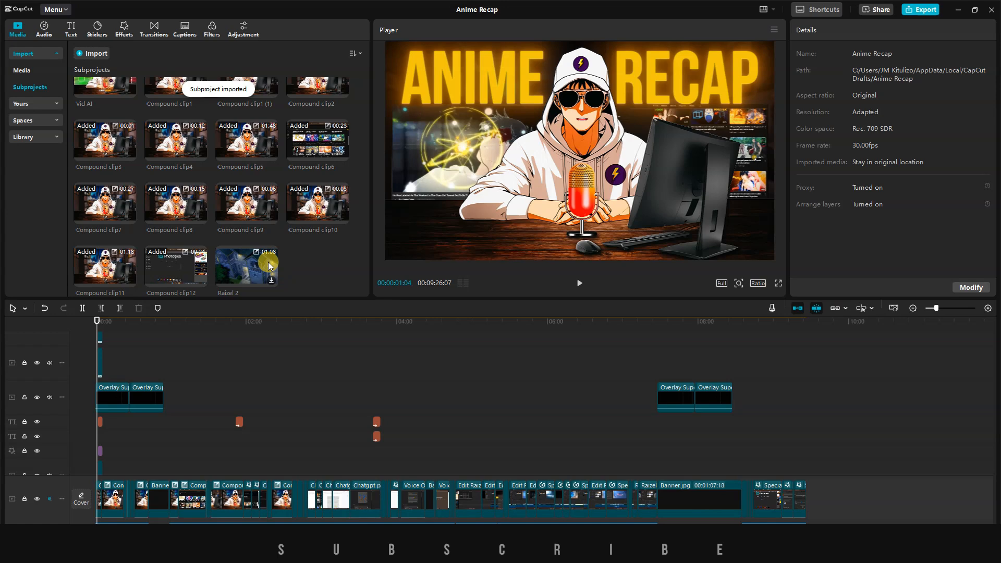
Add the Raizel 2 subproject to the Anime Recap timeline and reposition its clips
left_click(246, 266)
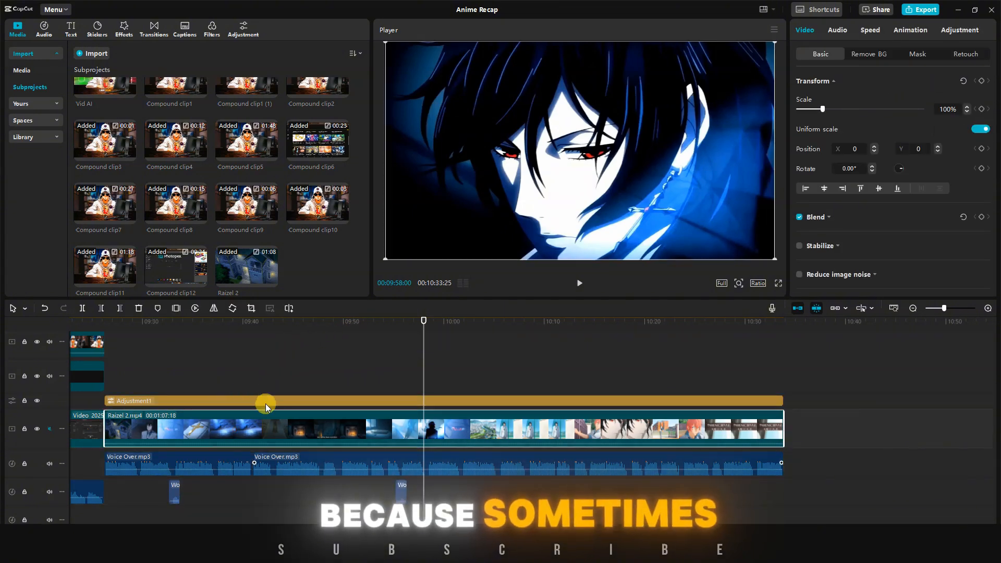
left_click_drag(266, 400, 675, 391)
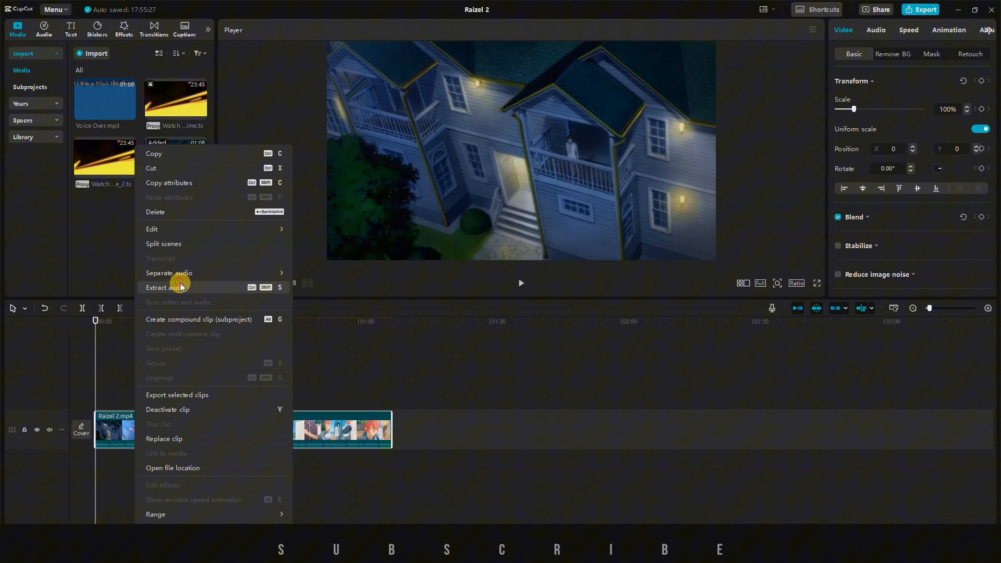
Extract the Raizel 2.mp4 clip's audio to its own track, then clear the timeline
left_click(169, 273)
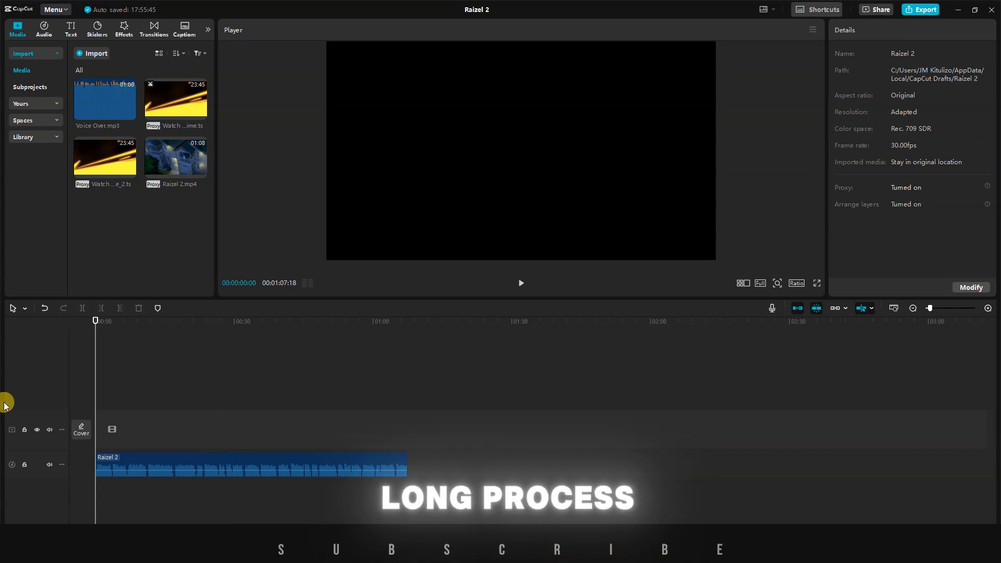
left_click(214, 426)
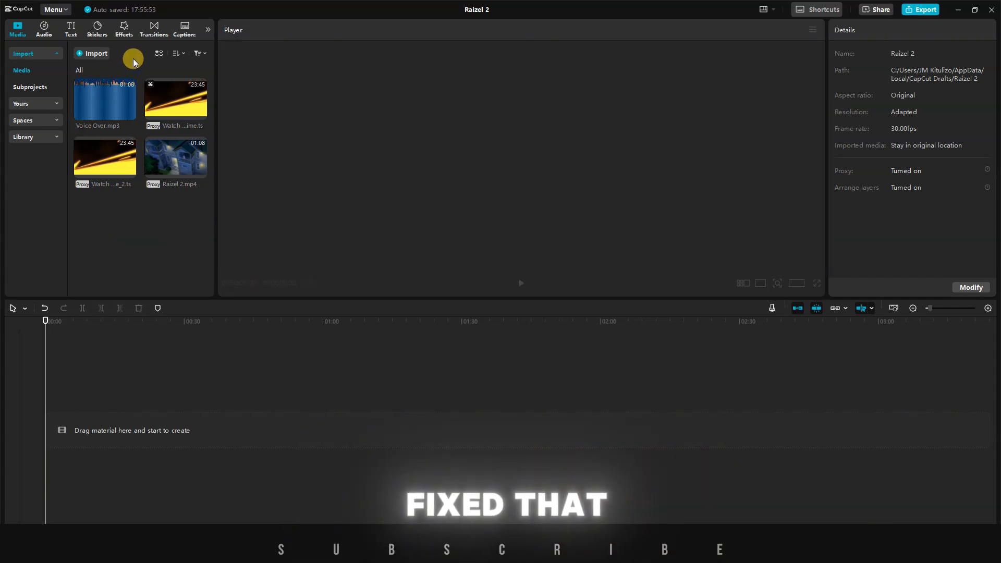
Extract audio from the Raizel video via Audio > Import and add it to the track
left_click(44, 27)
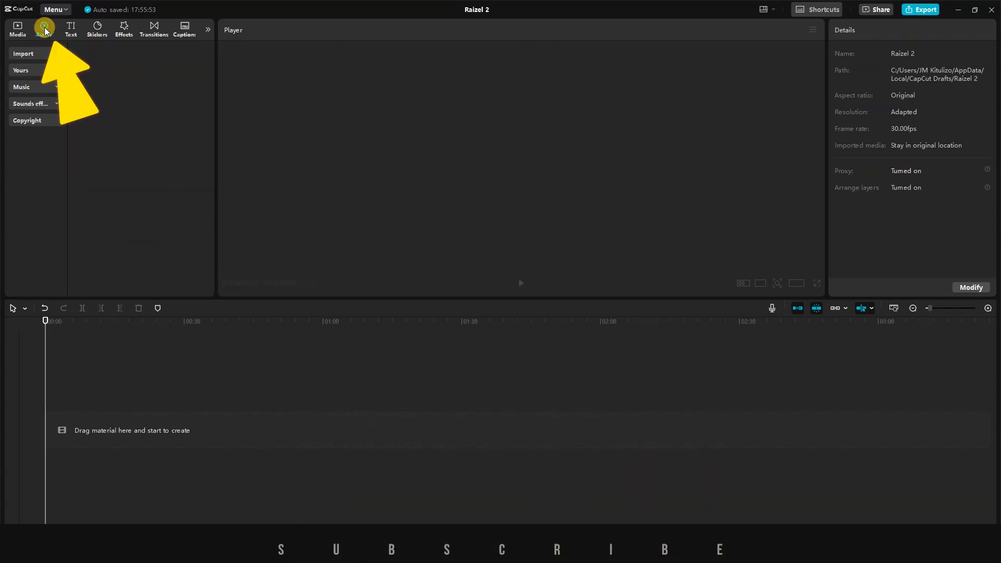
left_click(44, 27)
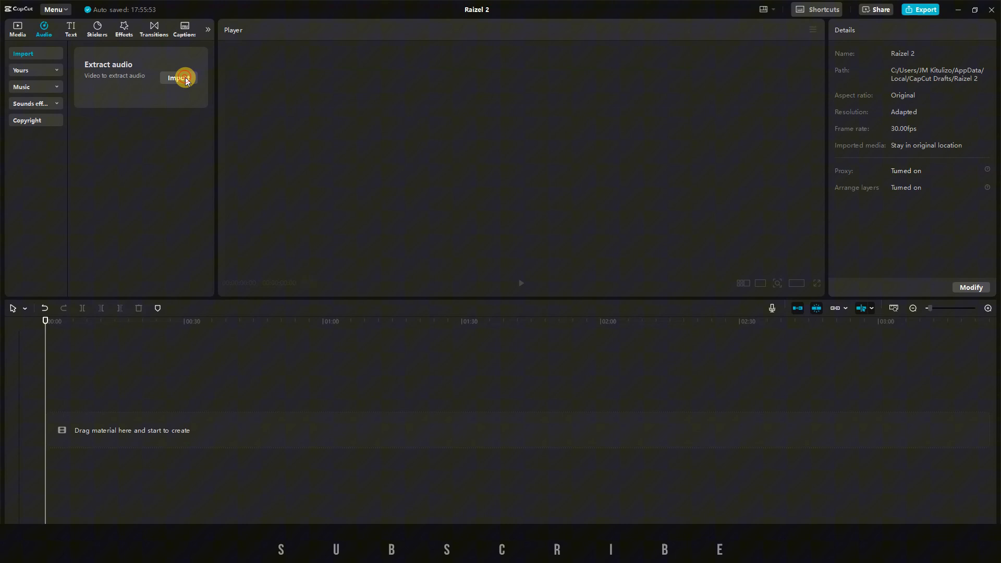
left_click(178, 78)
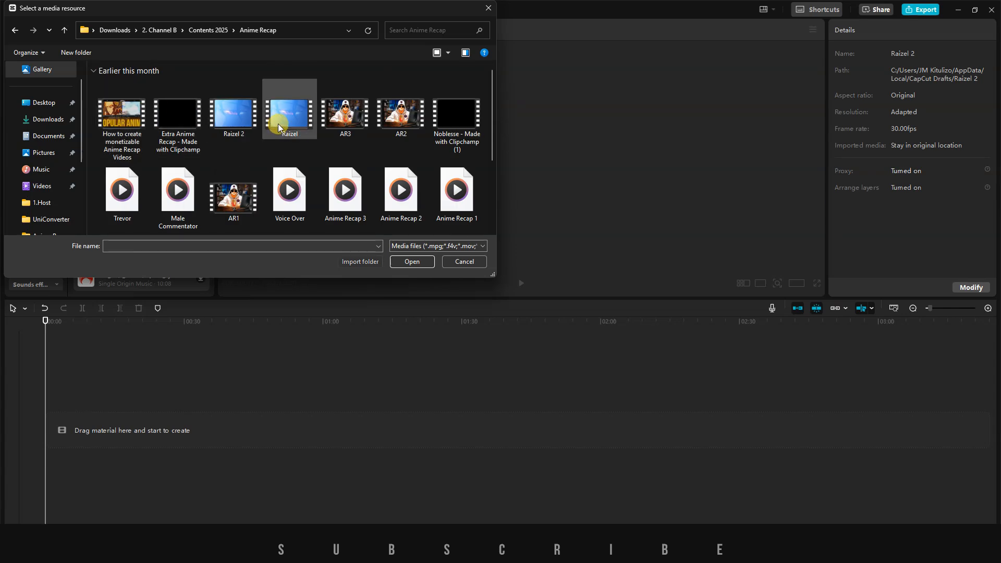
left_click(464, 261)
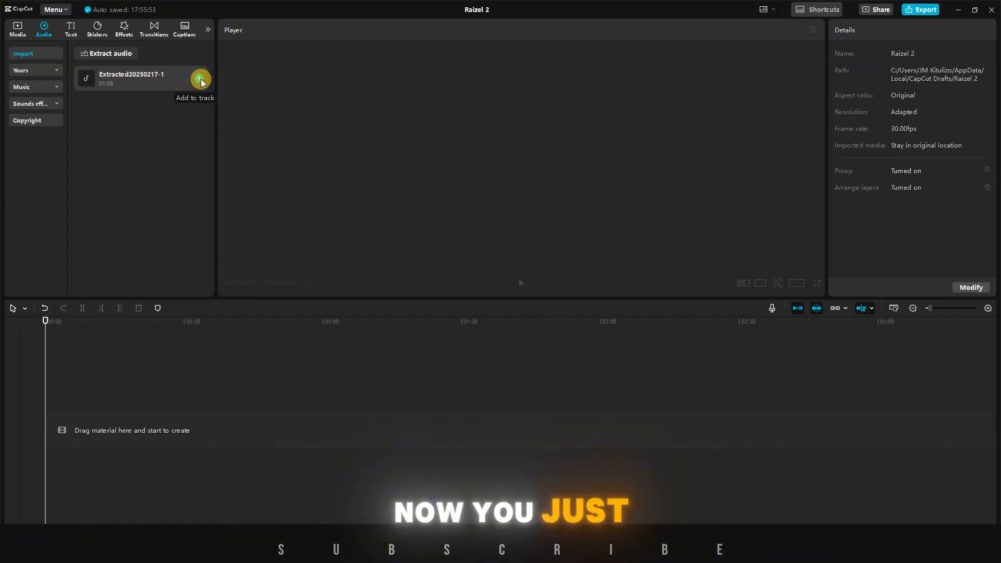
left_click(201, 79)
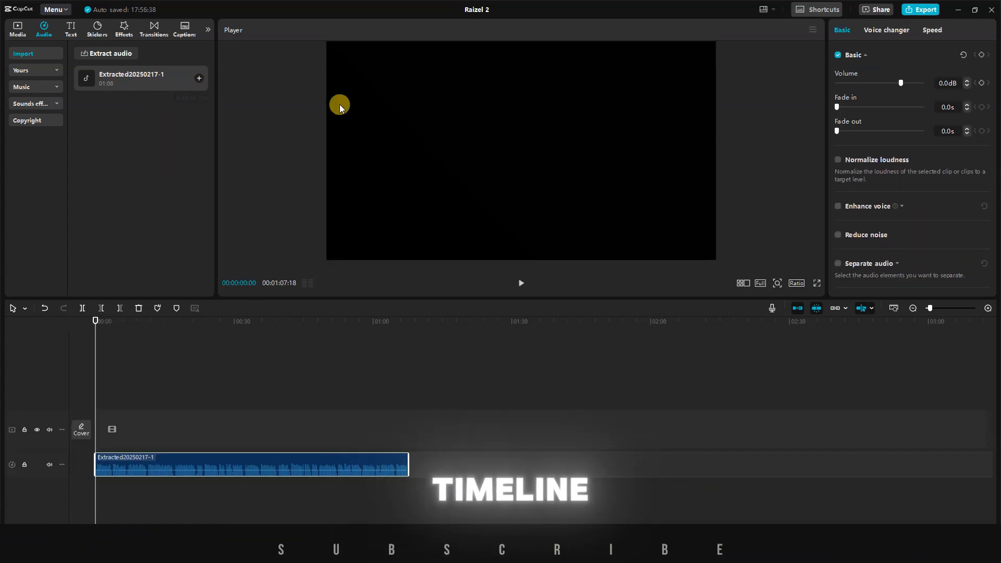
left_click(17, 27)
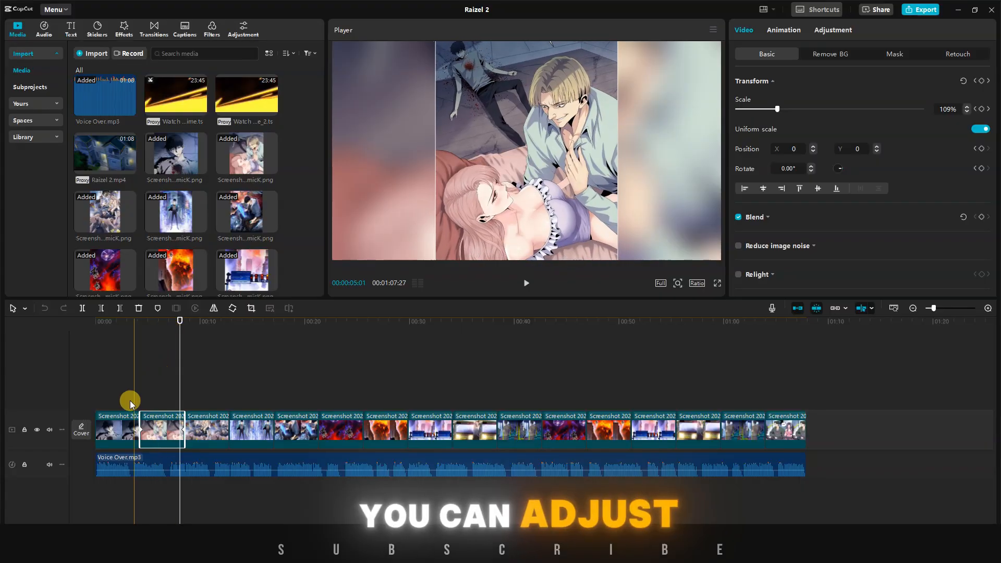
left_click(191, 439)
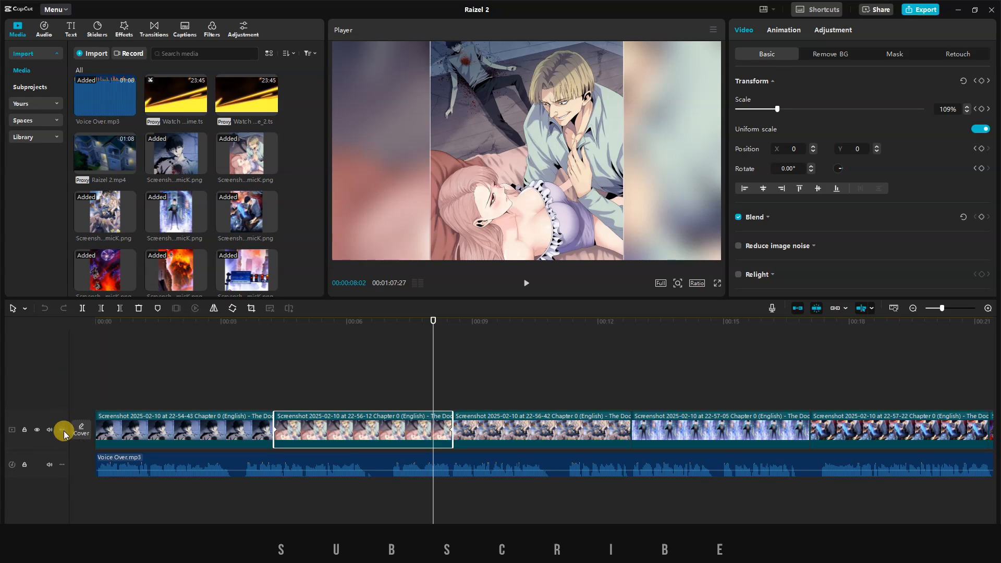
left_click(61, 429)
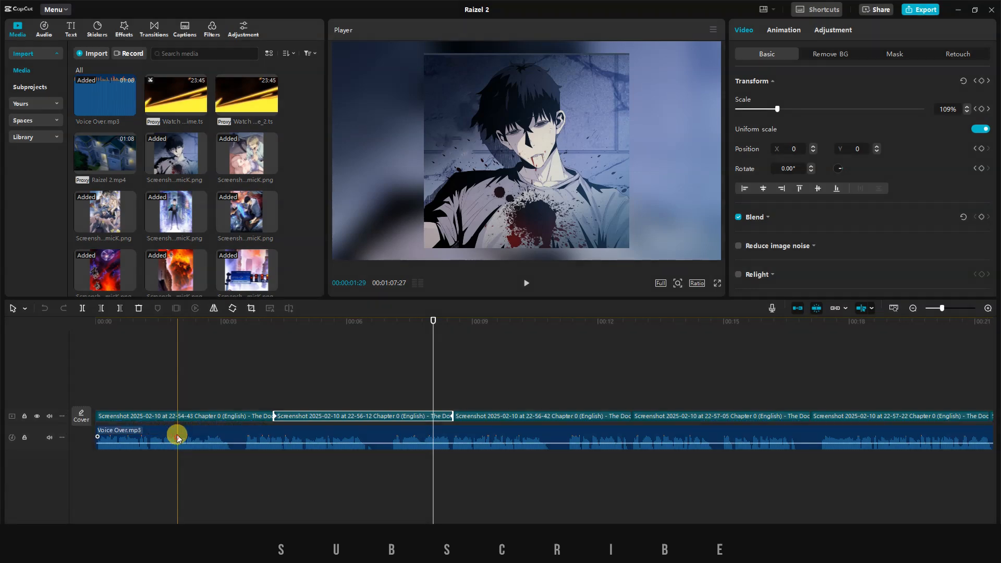
left_click_drag(178, 434, 241, 422)
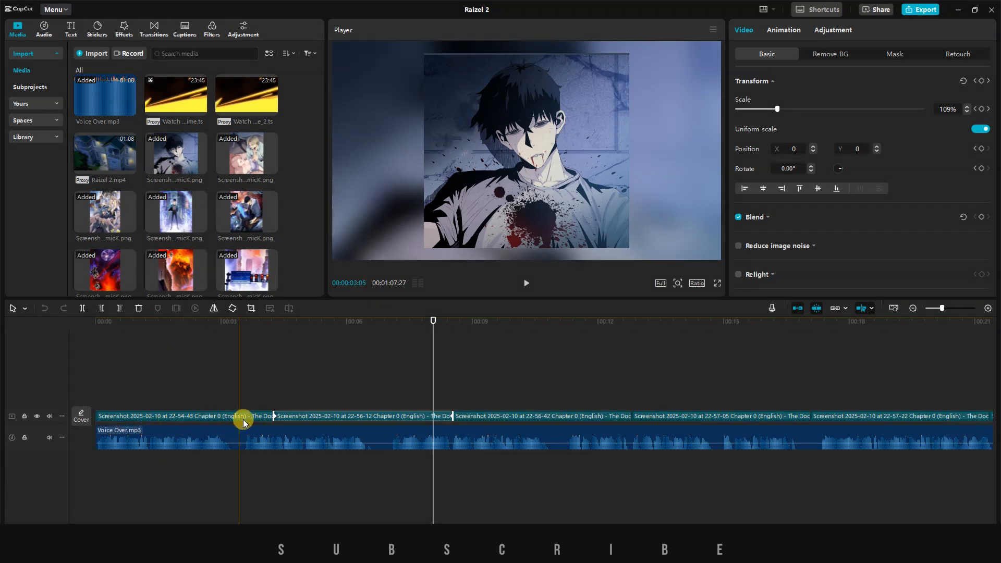
left_click(475, 415)
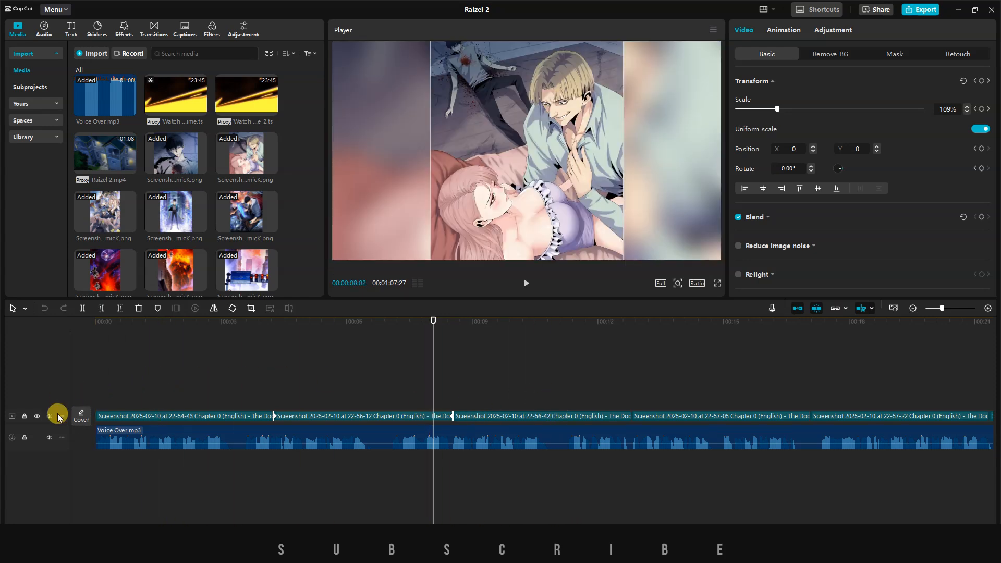
left_click(61, 416)
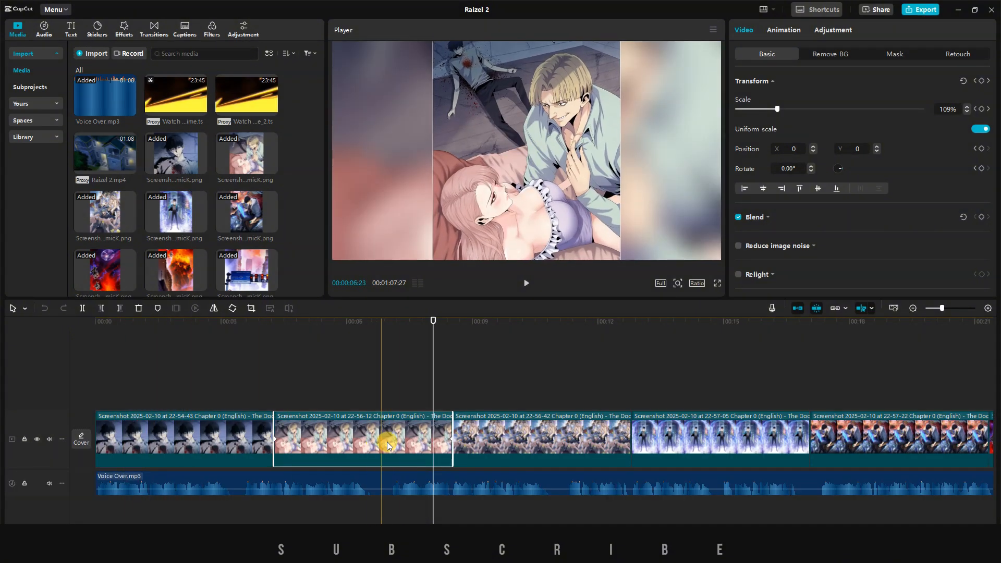
left_click(709, 440)
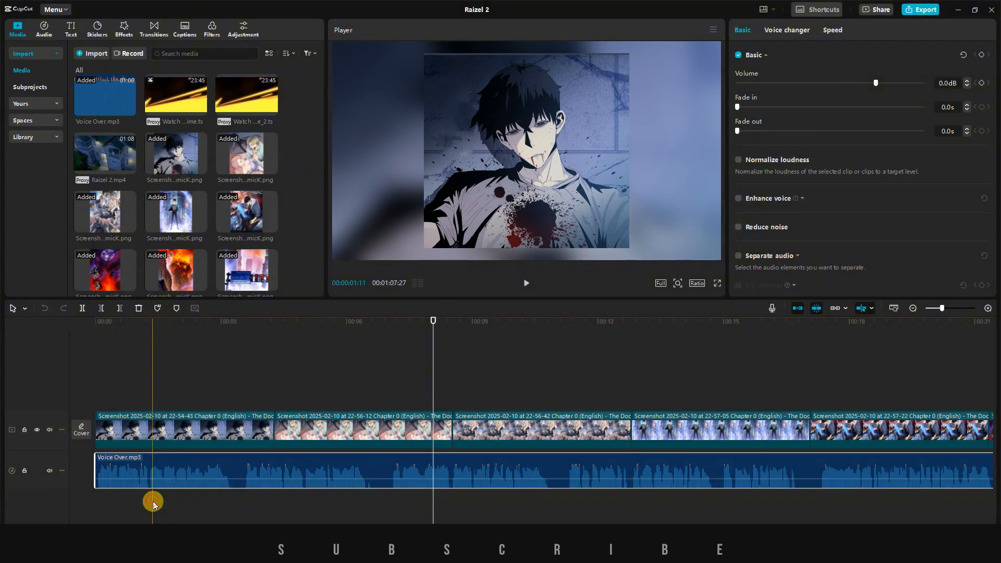
left_click_drag(152, 502, 233, 502)
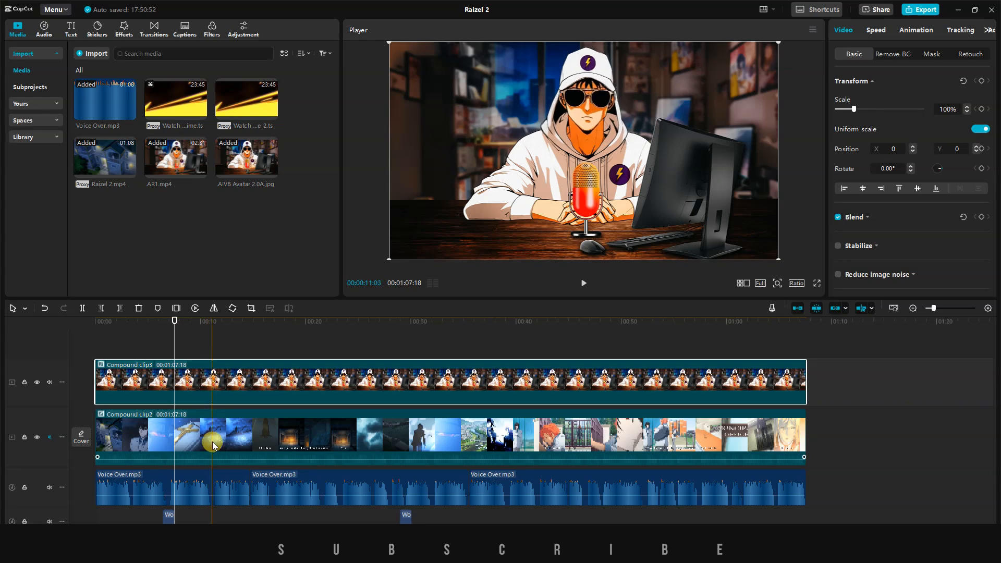
left_click(211, 434)
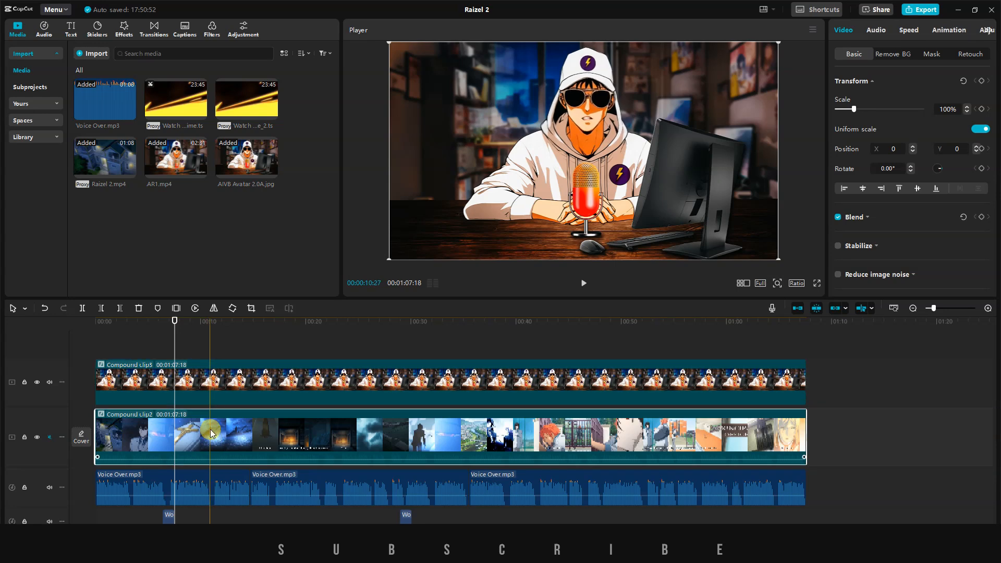
left_click(198, 362)
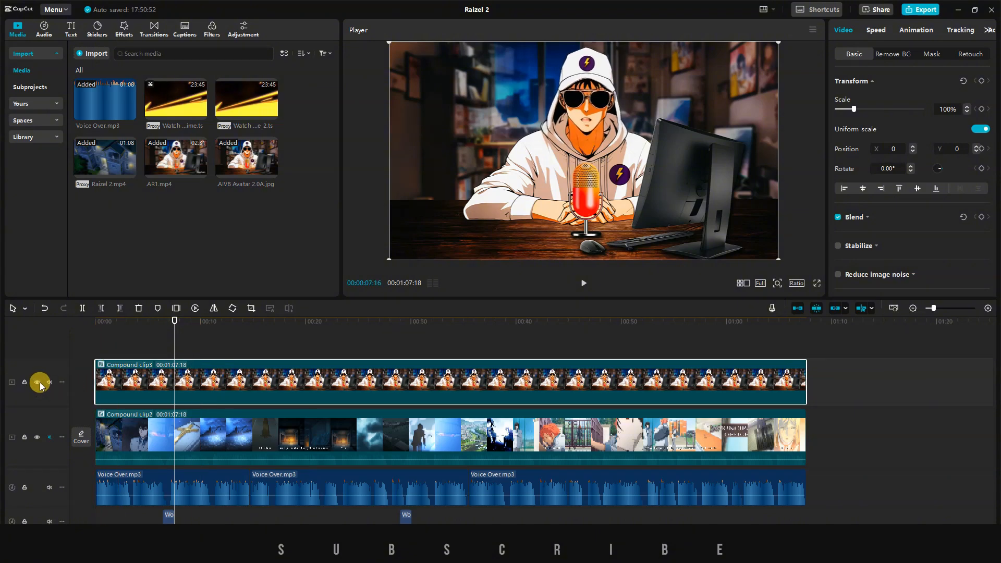
left_click(37, 382)
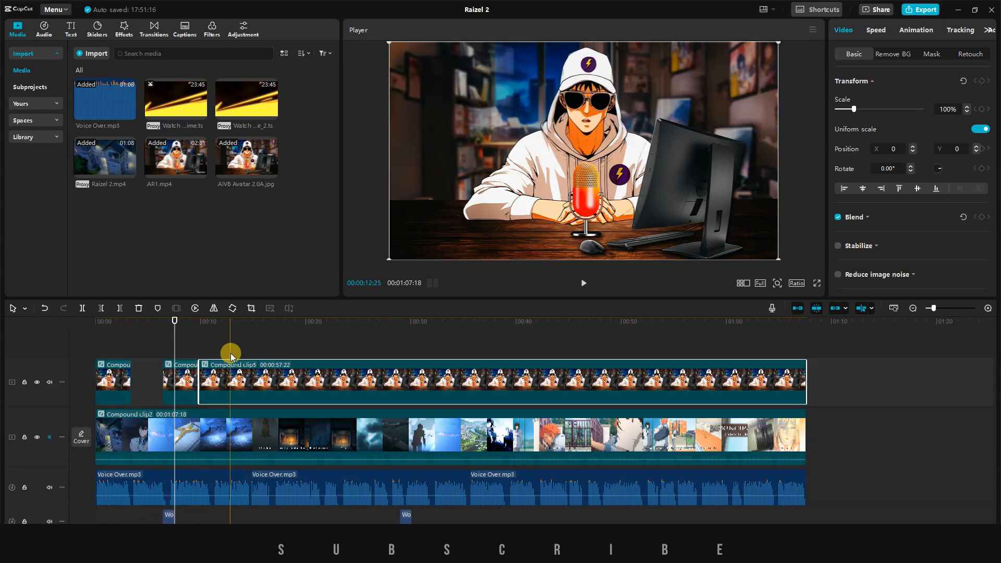
left_click_drag(231, 354, 525, 354)
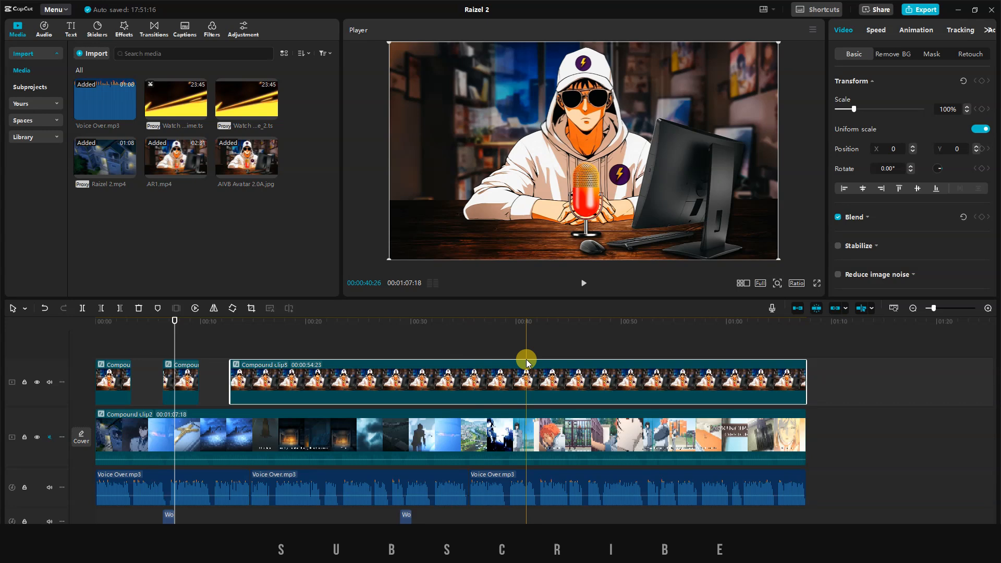
left_click(45, 307)
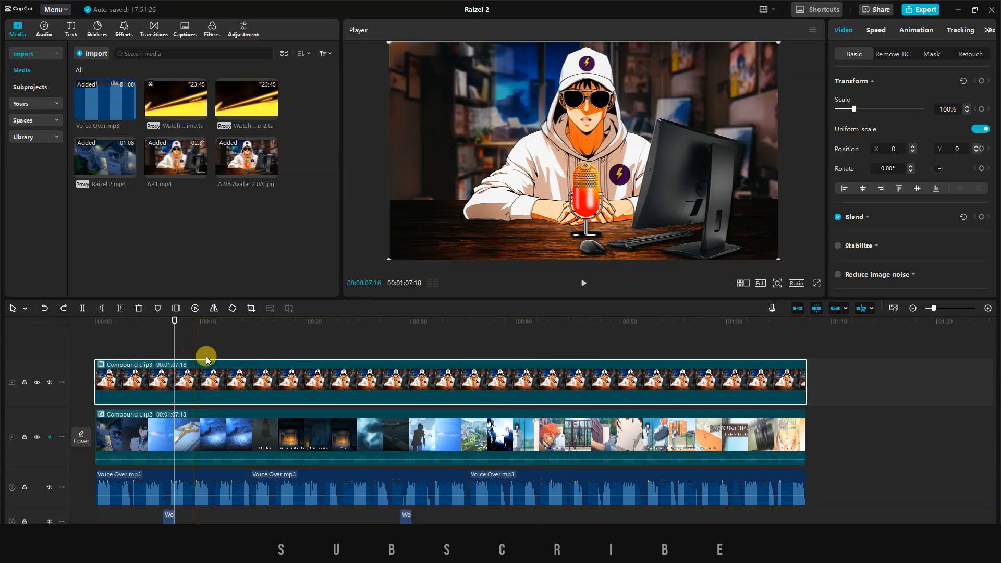
left_click(326, 434)
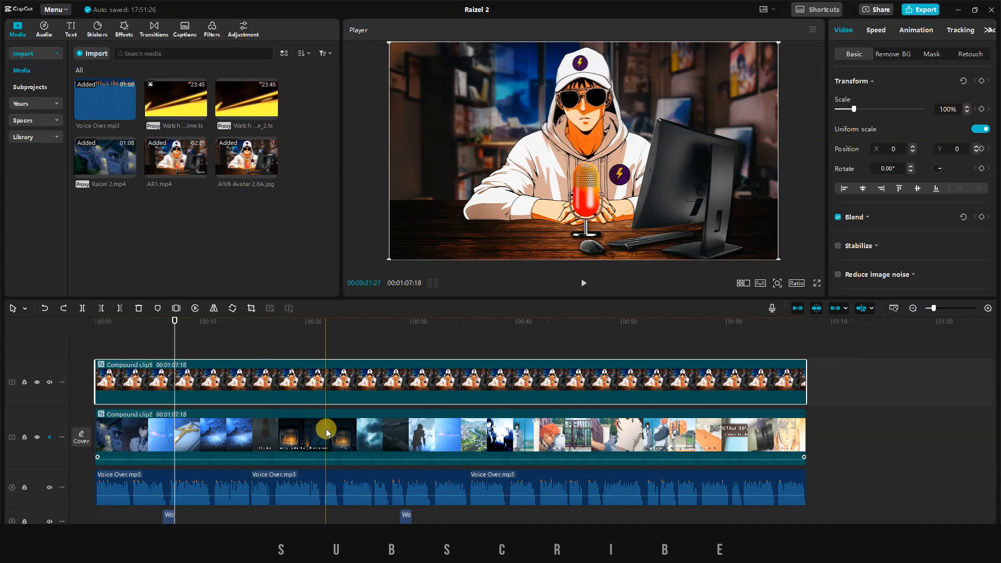
Create a multi-camera clip 'Talking Head 1' from the two compound clips with Auto sync and Proxy on
right_click(326, 434)
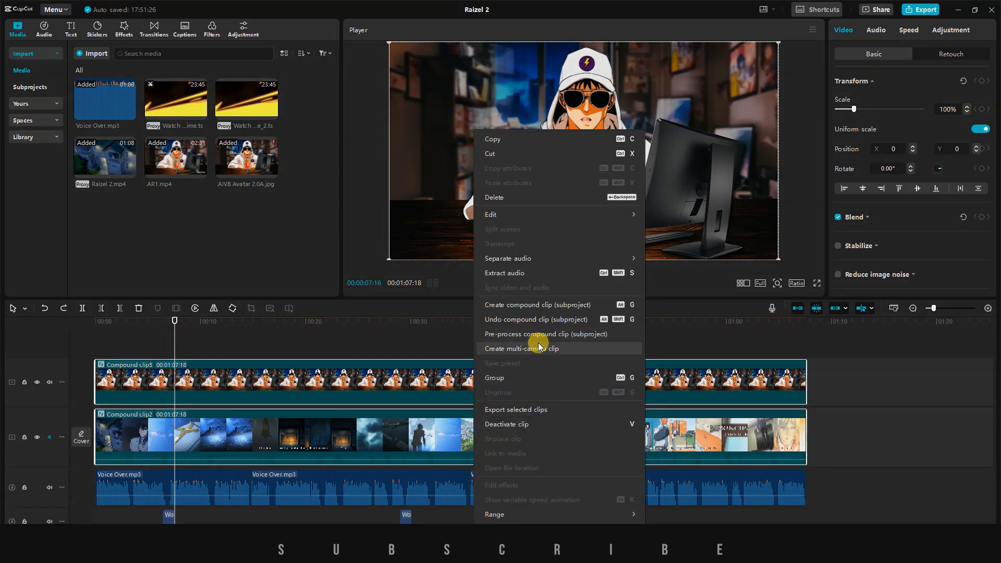
left_click(523, 349)
type("Talking Head 1")
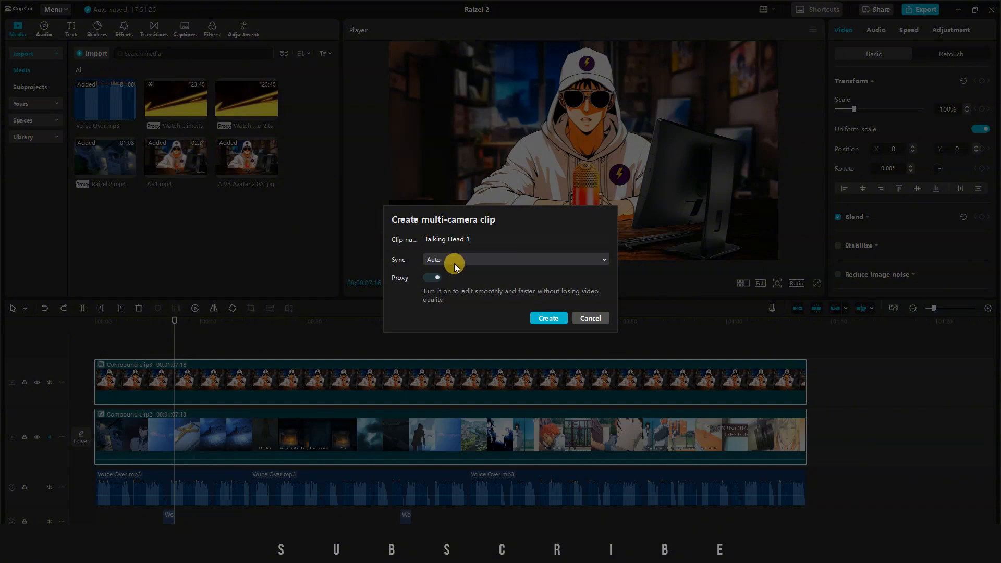
left_click(515, 259)
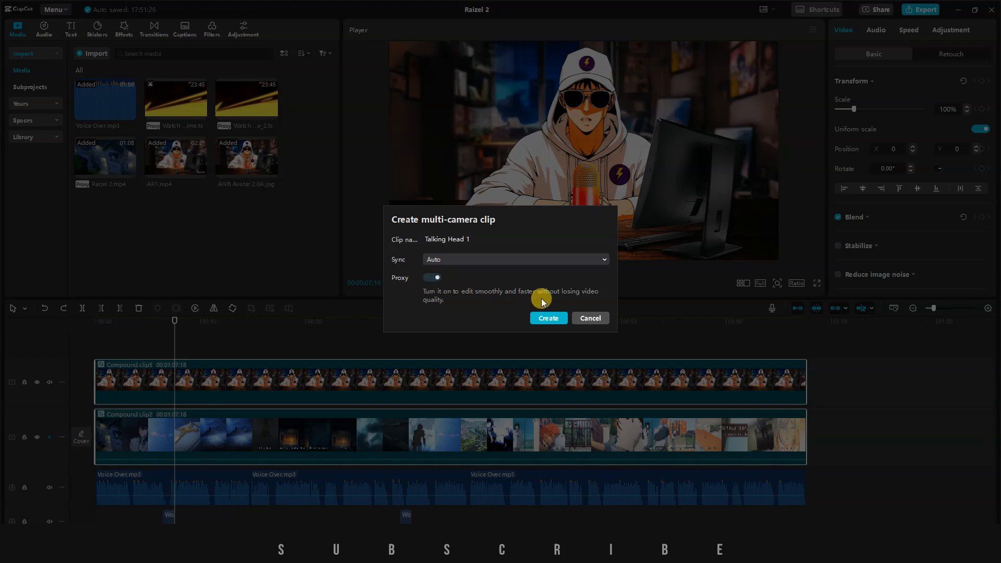
mouse_move(499, 291)
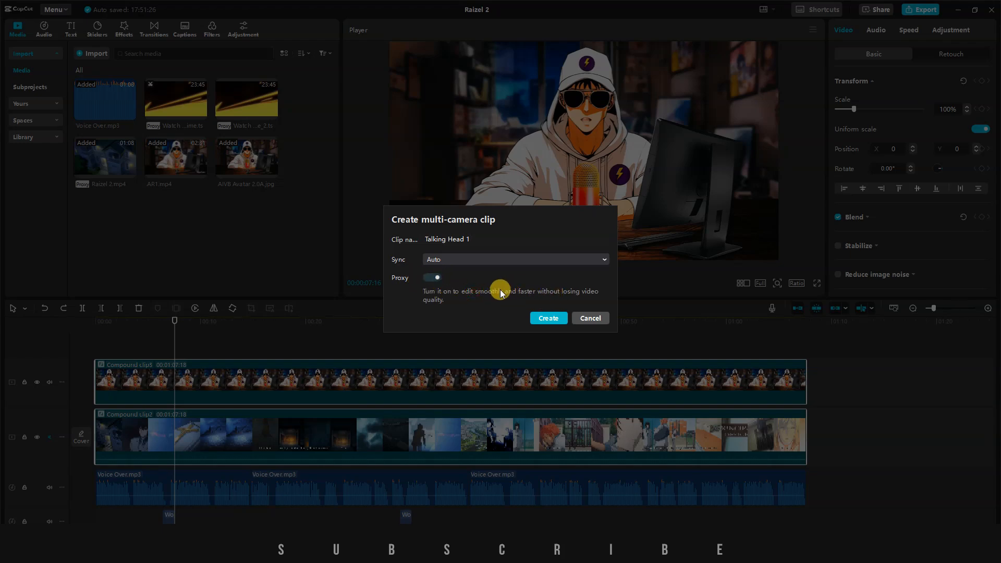
left_click(547, 318)
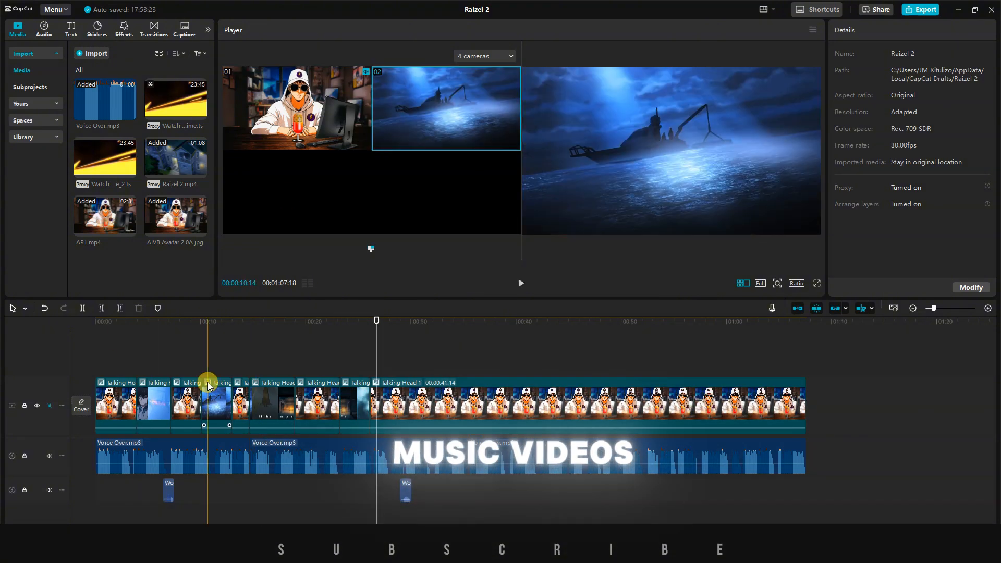
Set the timeline preview axis to 'Preview video and audio' so skimming plays sound
left_click(522, 283)
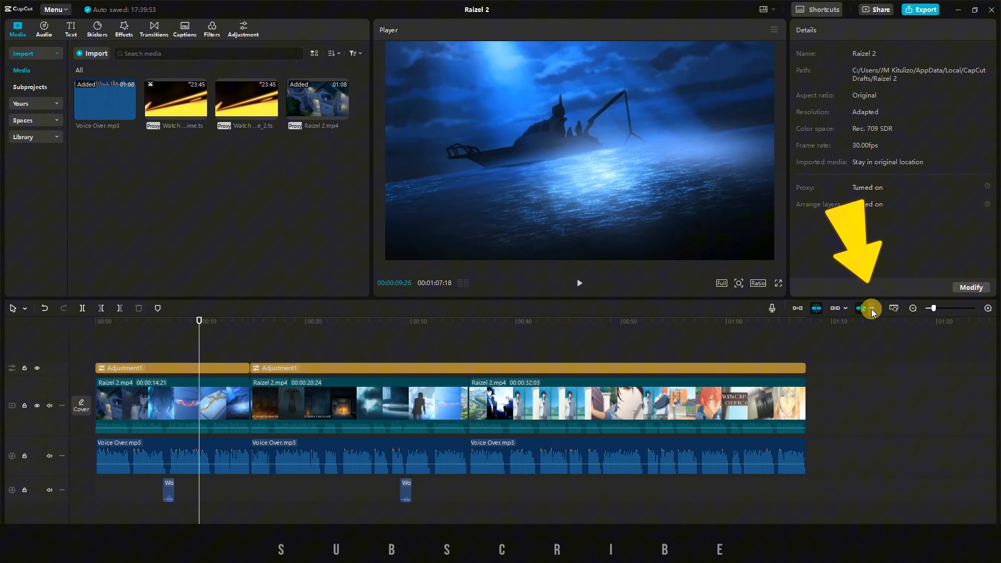
left_click(870, 309)
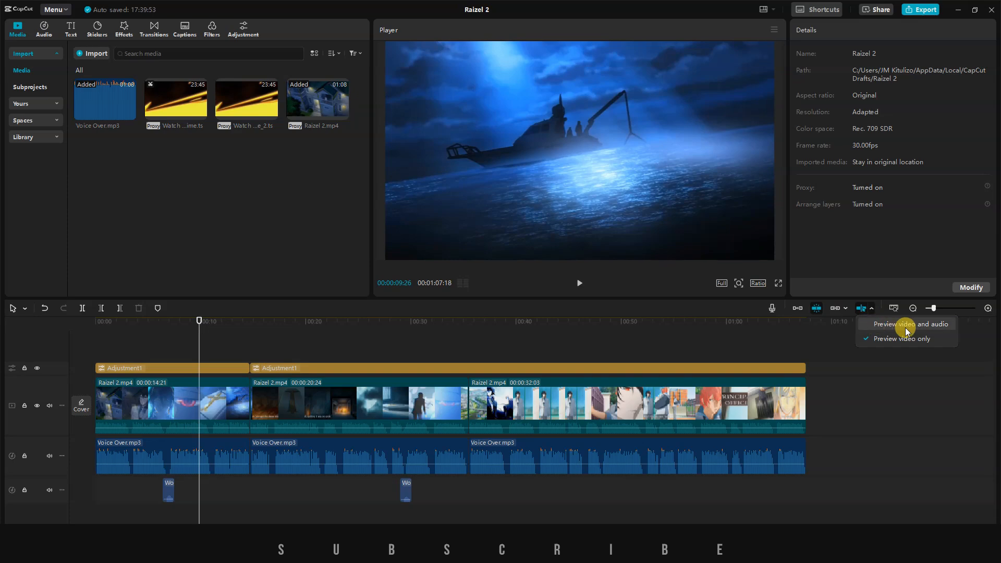
left_click(906, 324)
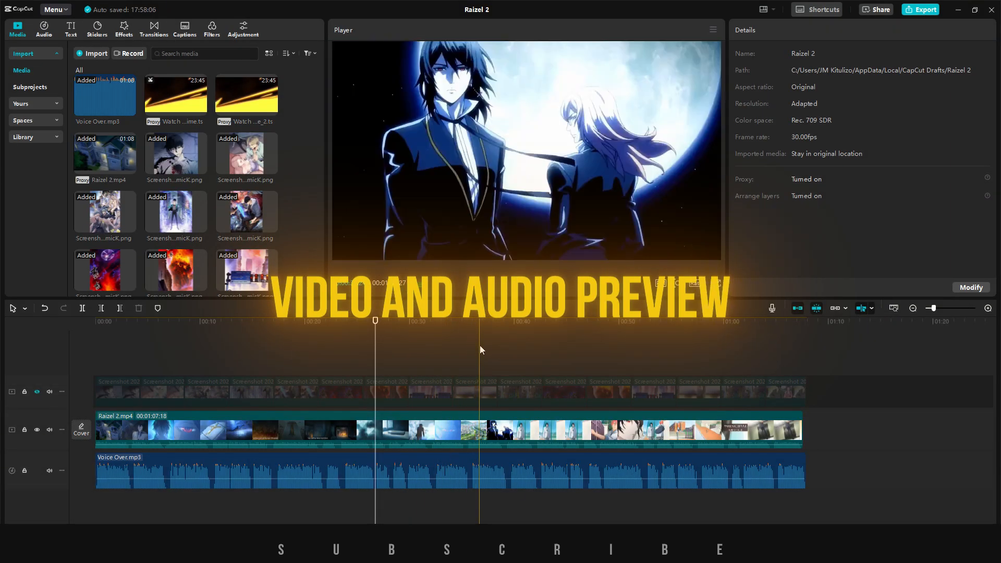
left_click(862, 308)
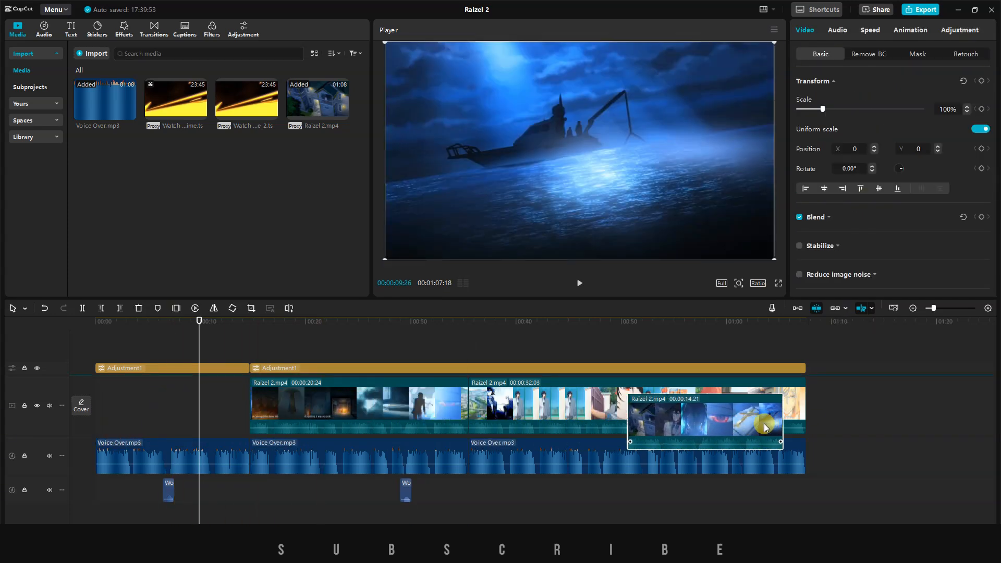
Toggle the main-track linkage button to reveal the Linkage settings dropdown
left_click(173, 457)
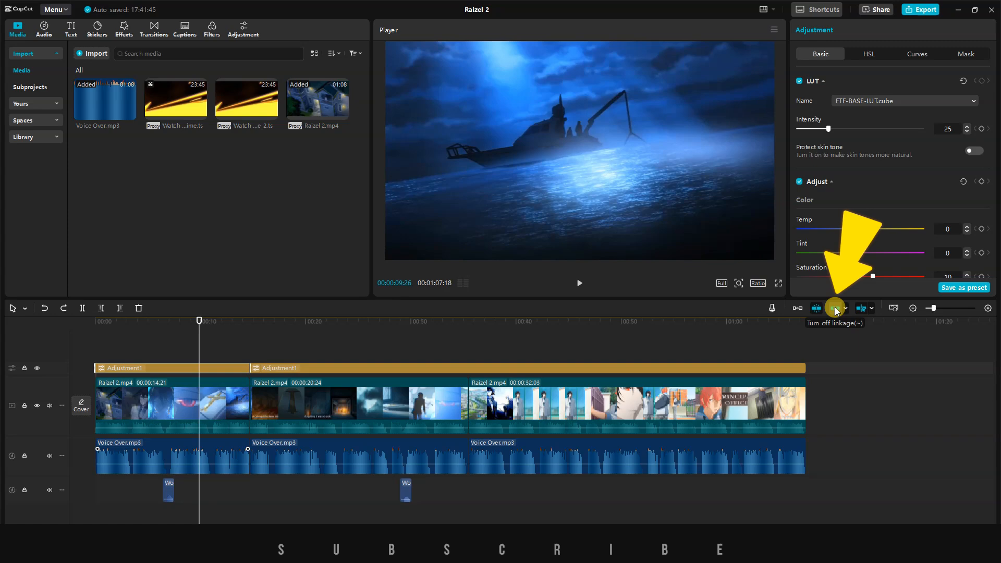
left_click(258, 385)
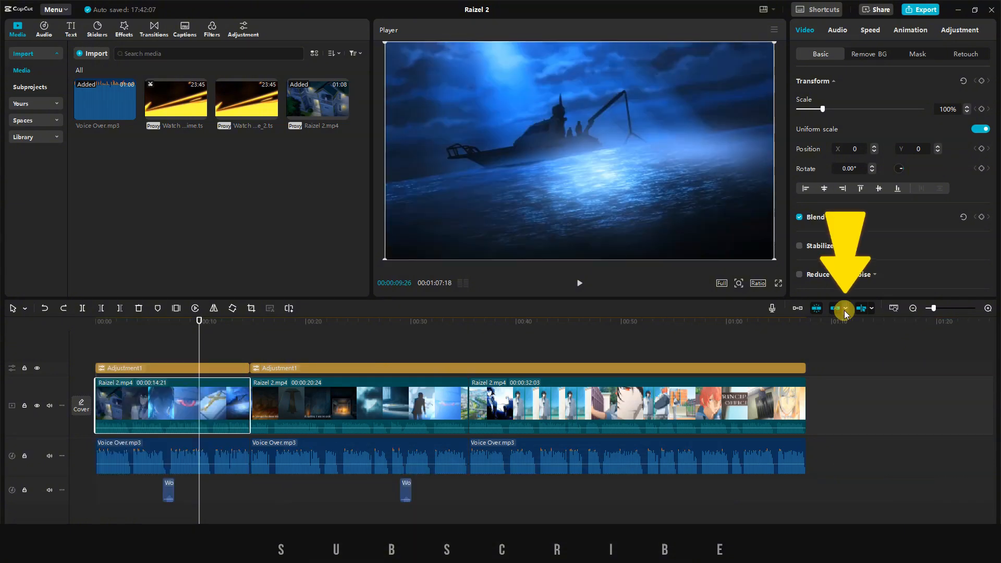
mouse_move(845, 309)
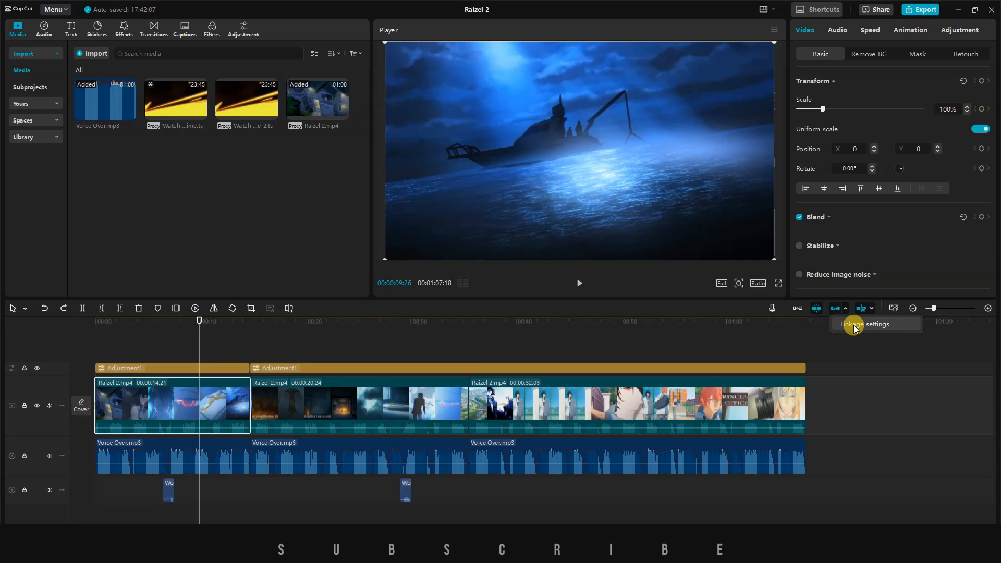
In Linkage settings, uncheck Audio so audio no longer follows main-track clips, and confirm
left_click(862, 309)
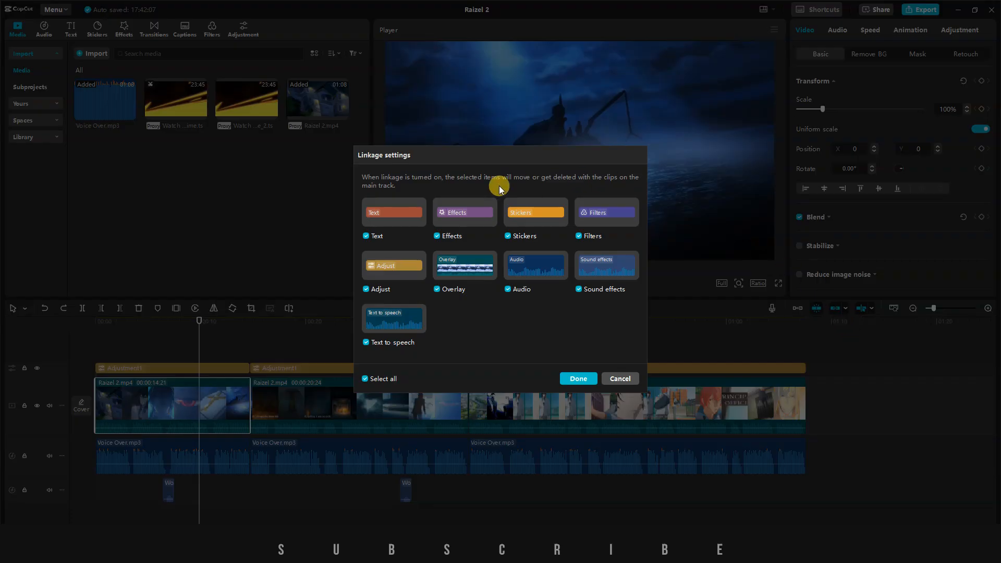
mouse_move(442, 186)
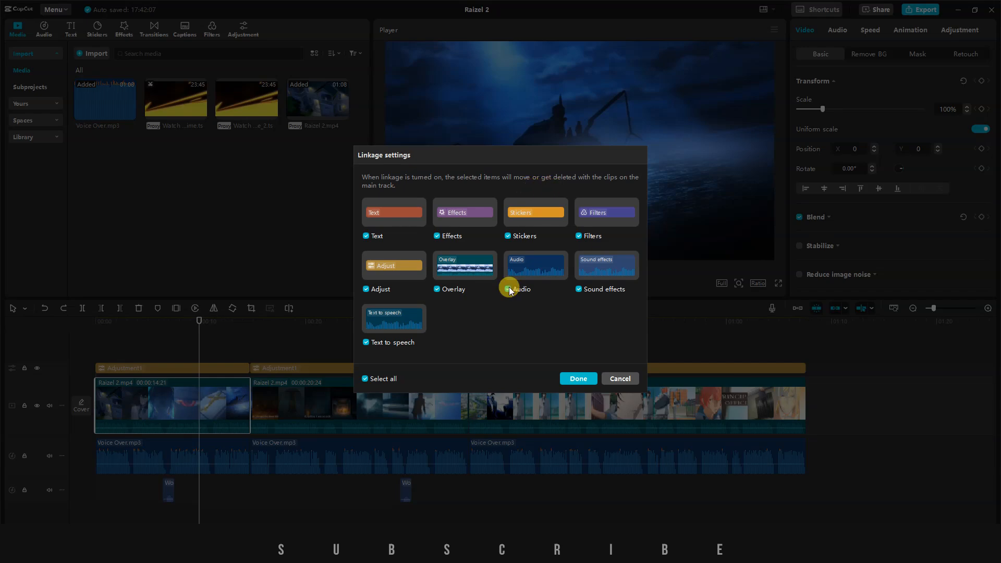
left_click(508, 289)
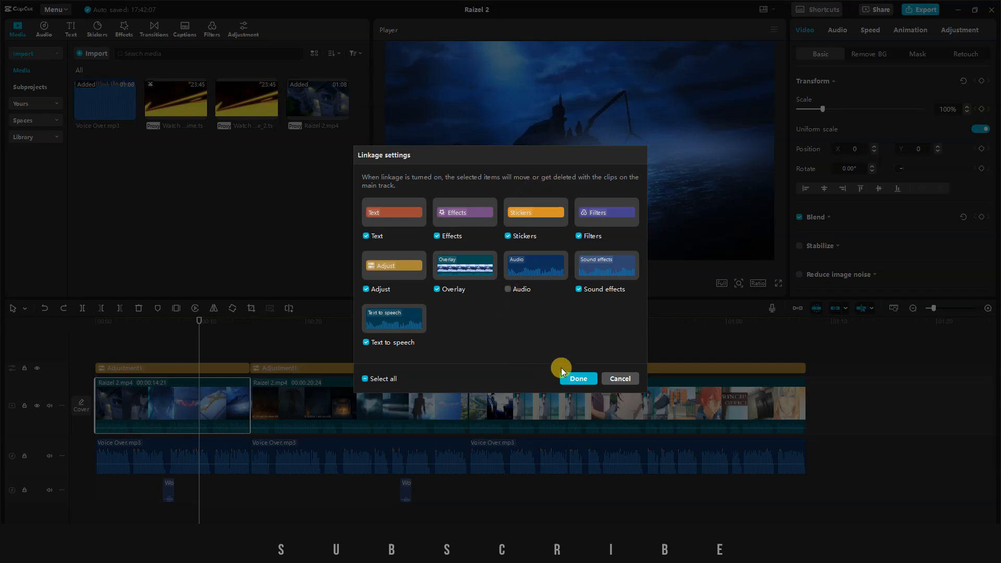
left_click(577, 379)
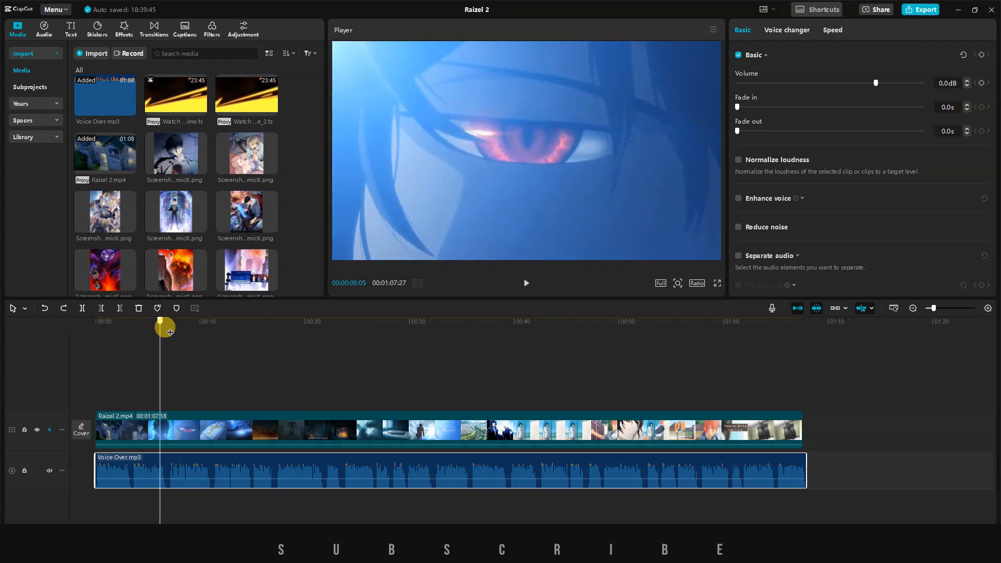
Create a compound clip from Raizel 2 and its voice-over, then select its second split part
left_click_drag(162, 326, 169, 326)
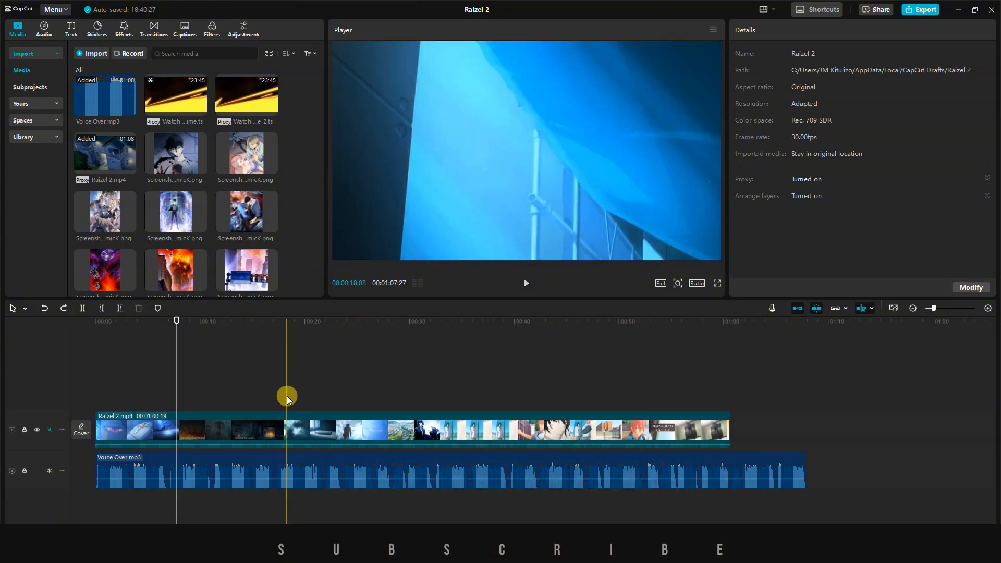
right_click(357, 429)
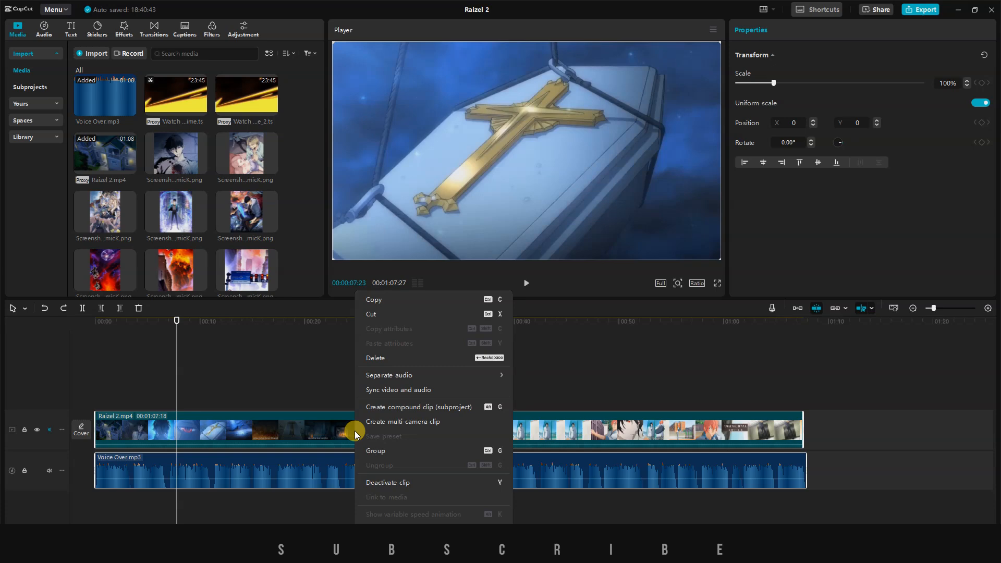
left_click(418, 407)
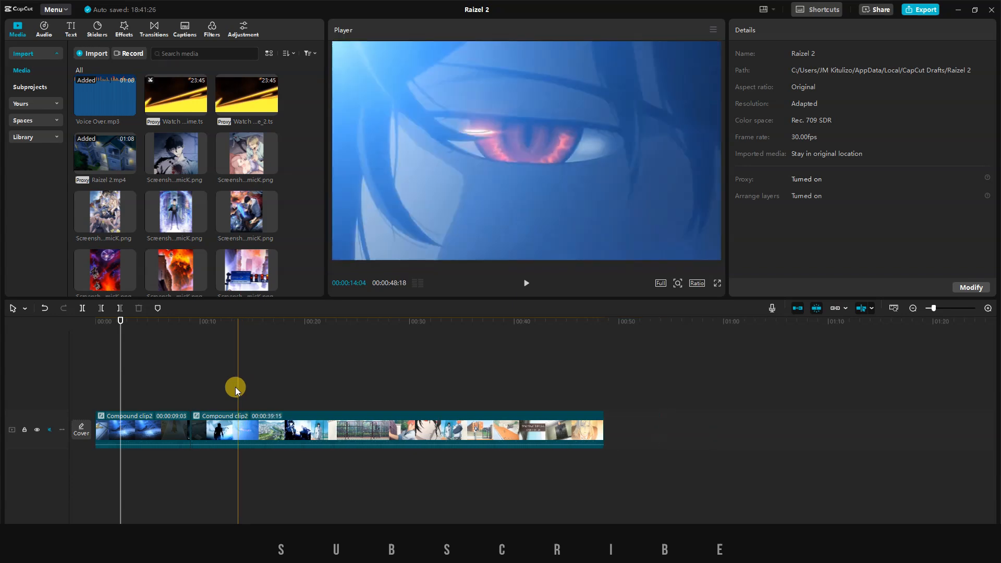
left_click(260, 431)
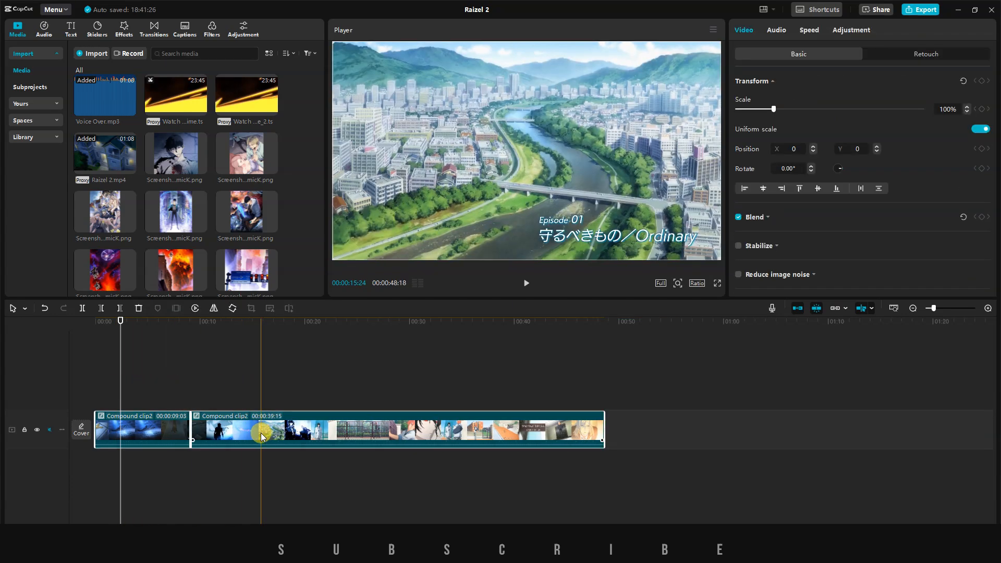
right_click(261, 437)
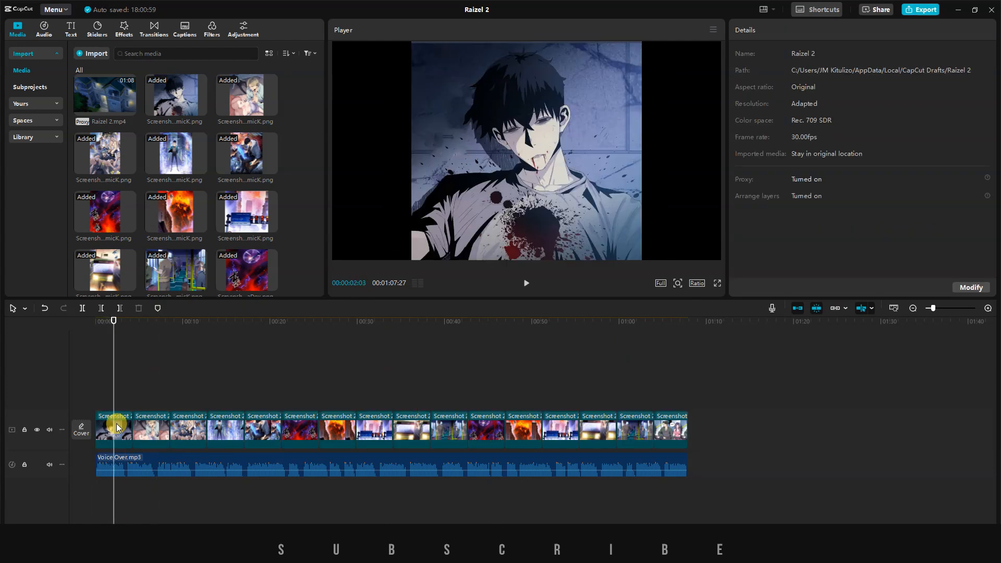
Select the first screenshot clip, desaturate it to black and white, and copy its attributes
left_click(113, 429)
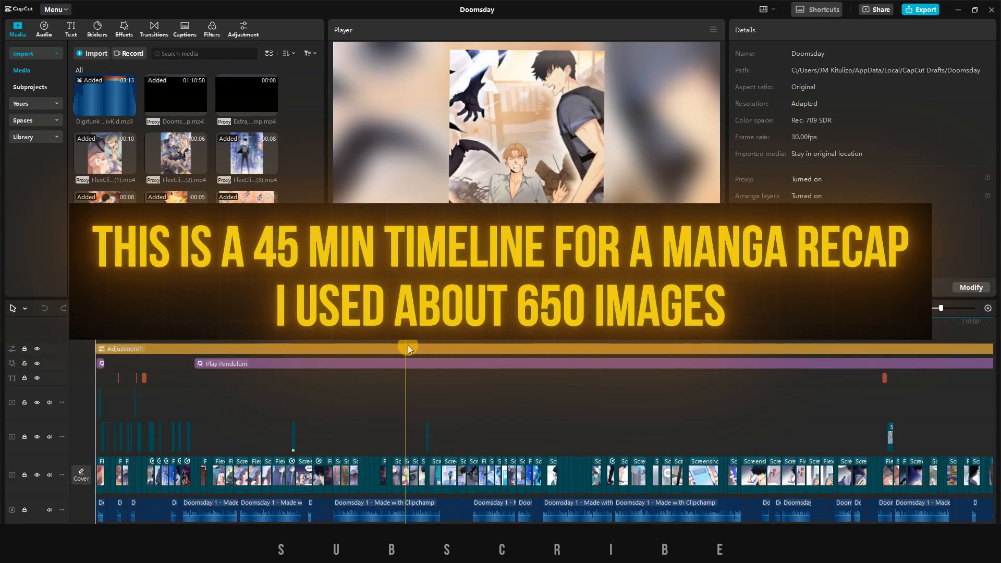
scroll("right", 3)
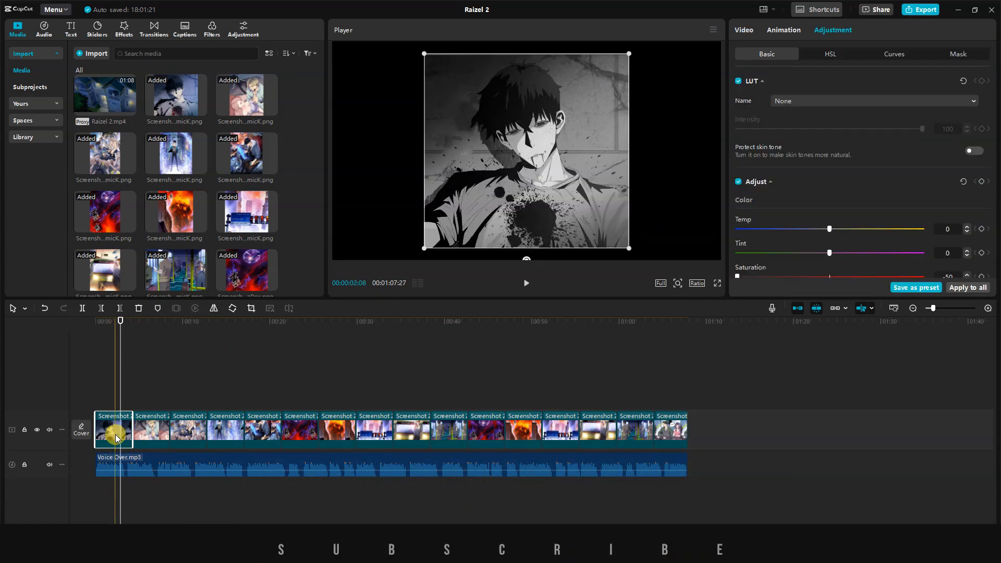
right_click(114, 429)
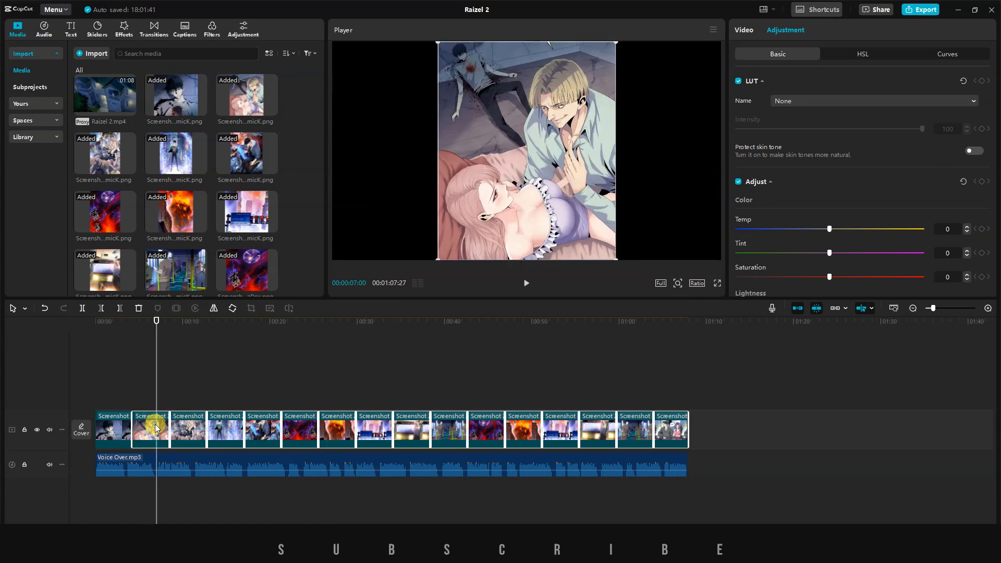
Paste the copied Video and Adjustment attributes onto the other selected screenshot clips
right_click(150, 429)
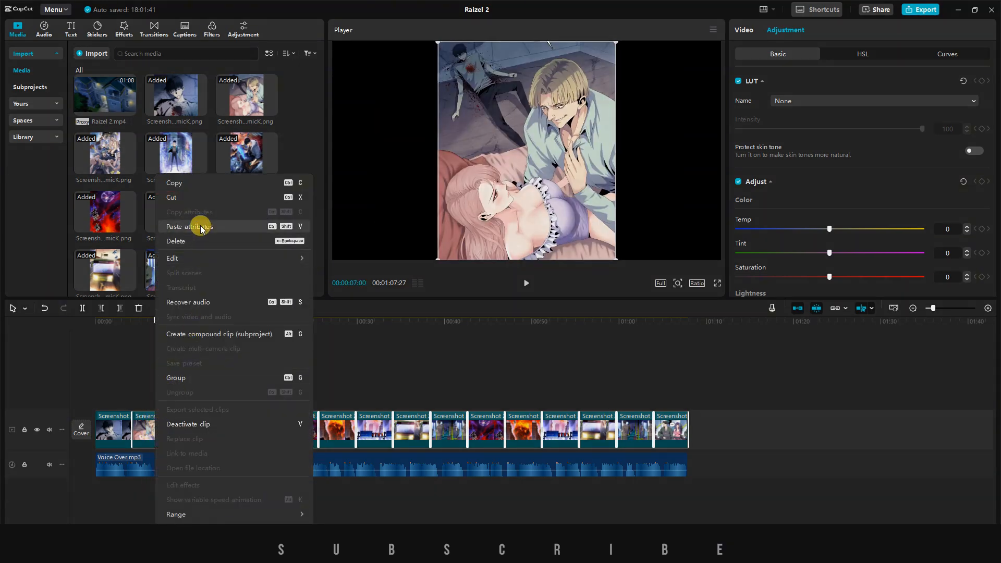
left_click(189, 227)
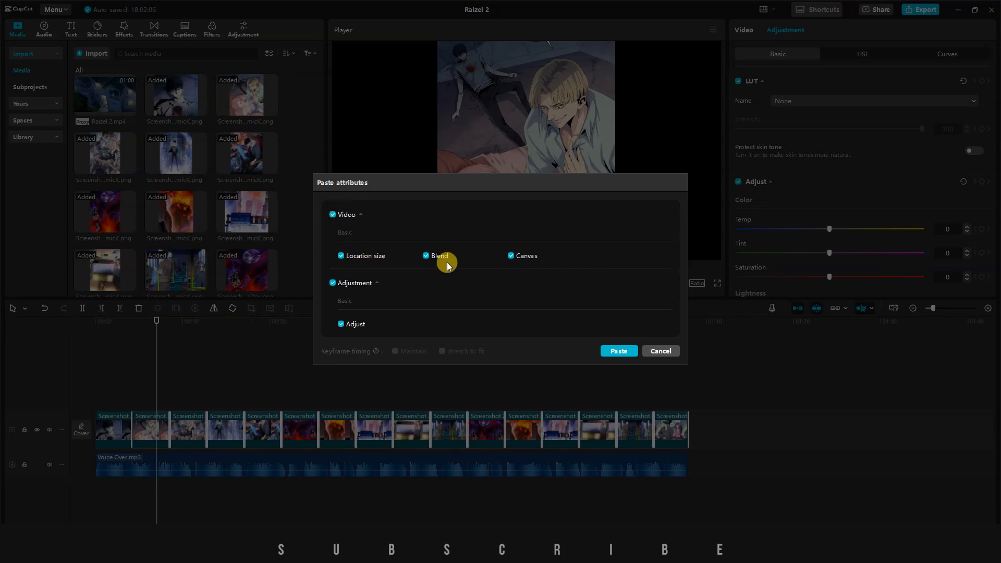
left_click(617, 351)
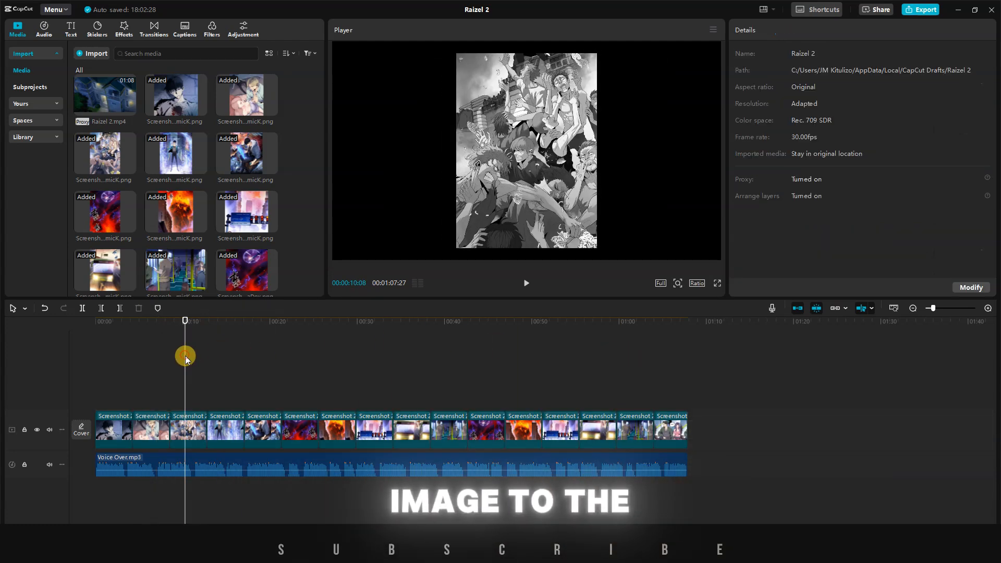
Clear the selection and inspect the clips to verify the pasted black-and-white adjustments
left_click(226, 428)
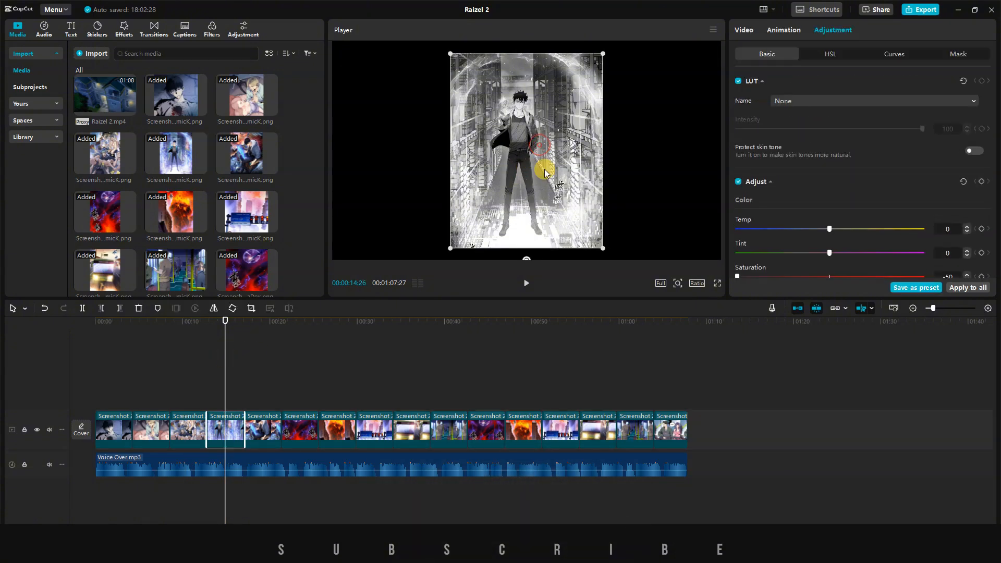
left_click(744, 30)
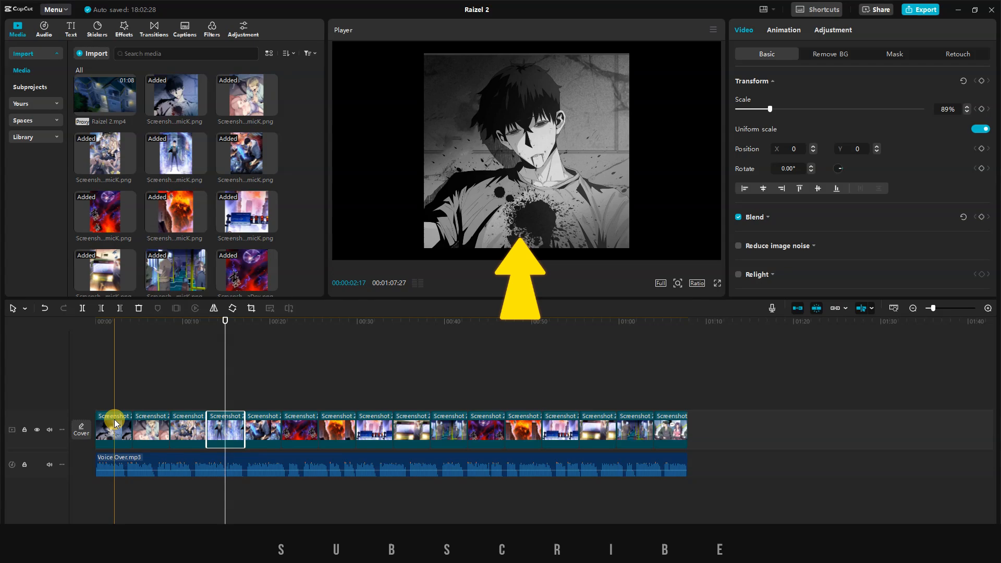
left_click(135, 391)
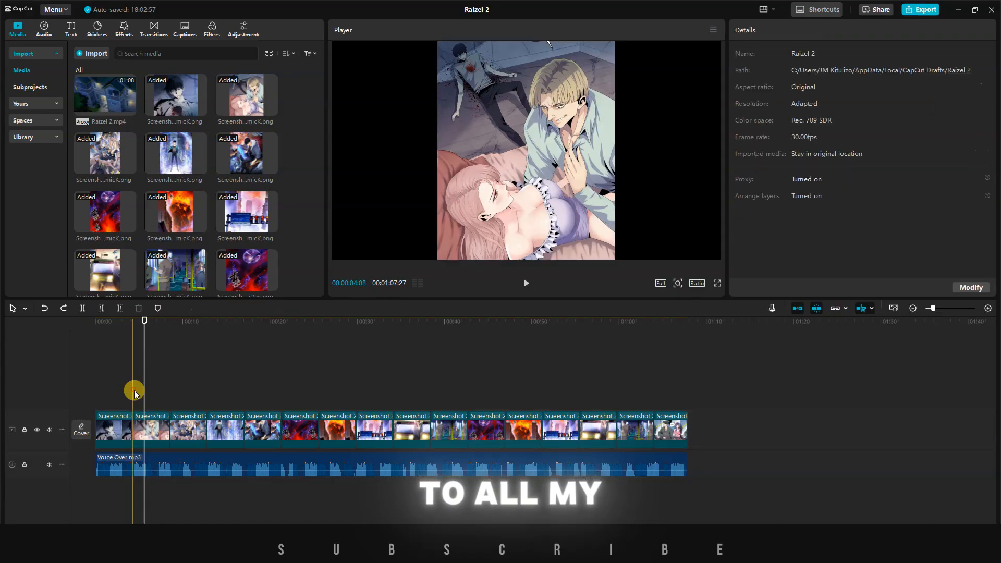
Give the second screenshot clip 110% scale with a keyframe and a blurred canvas background, then copy its attributes
left_click(151, 429)
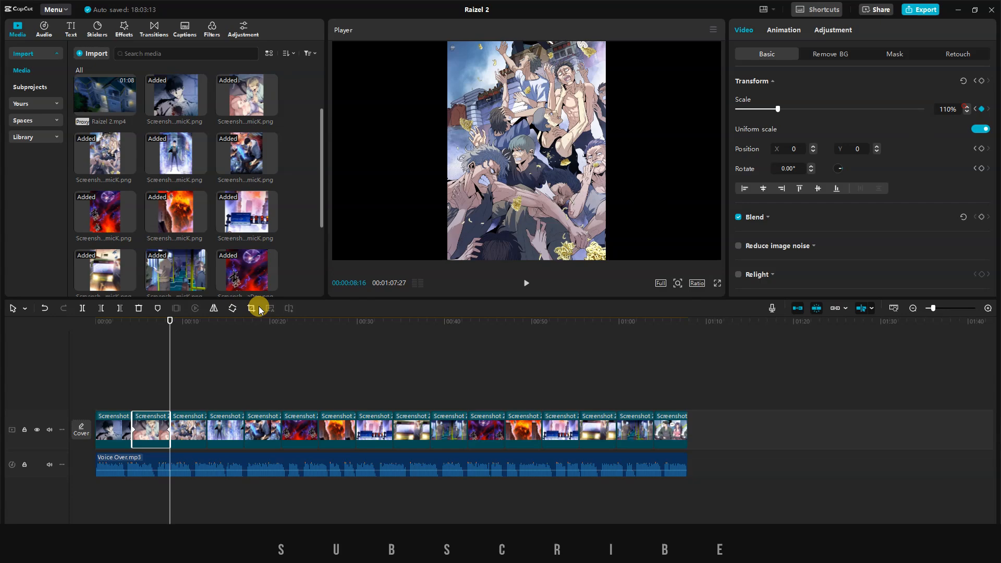
right_click(151, 430)
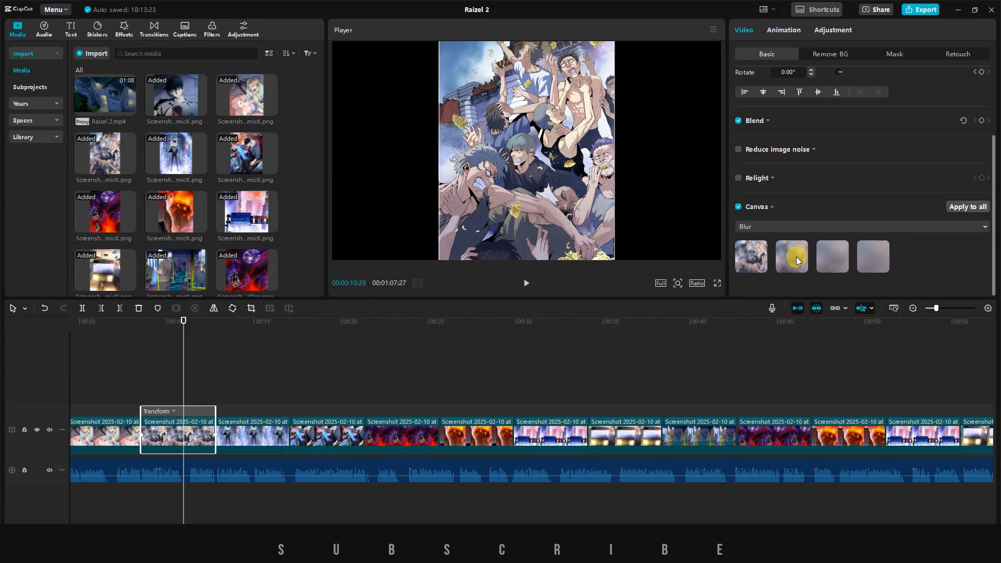
left_click(790, 257)
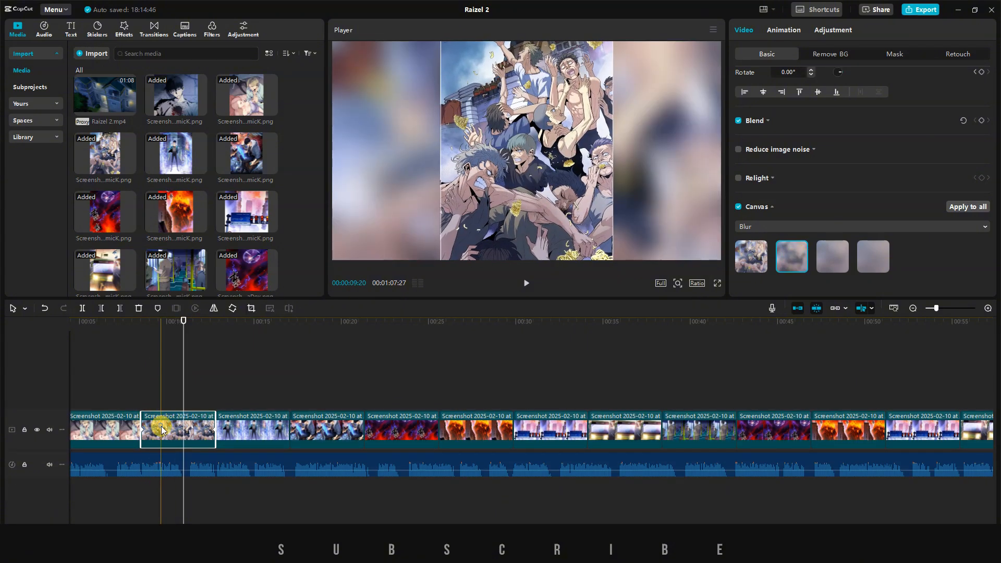
right_click(161, 429)
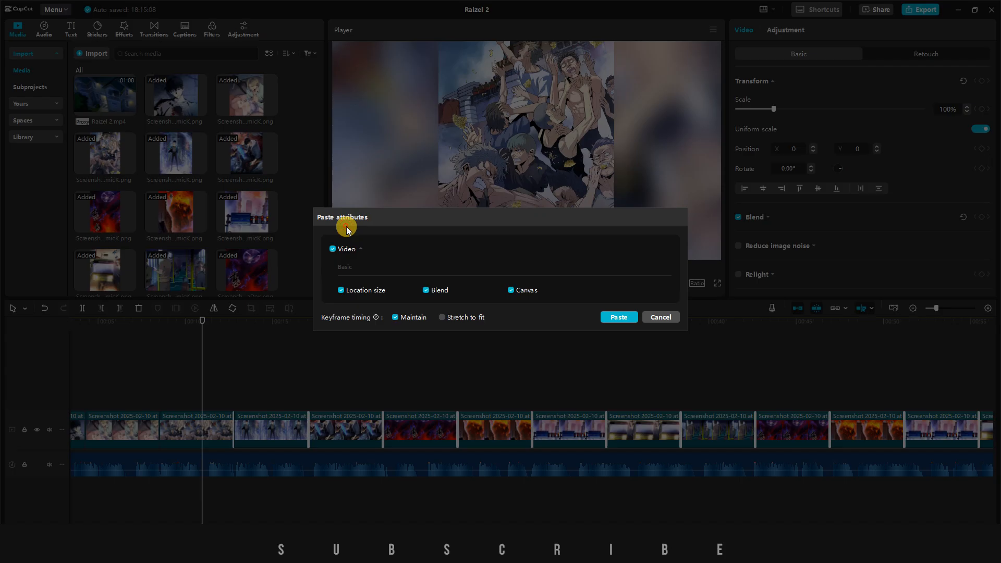
Paste the attributes with keyframe timing maintained and preview later clips' blurred backgrounds
left_click(617, 317)
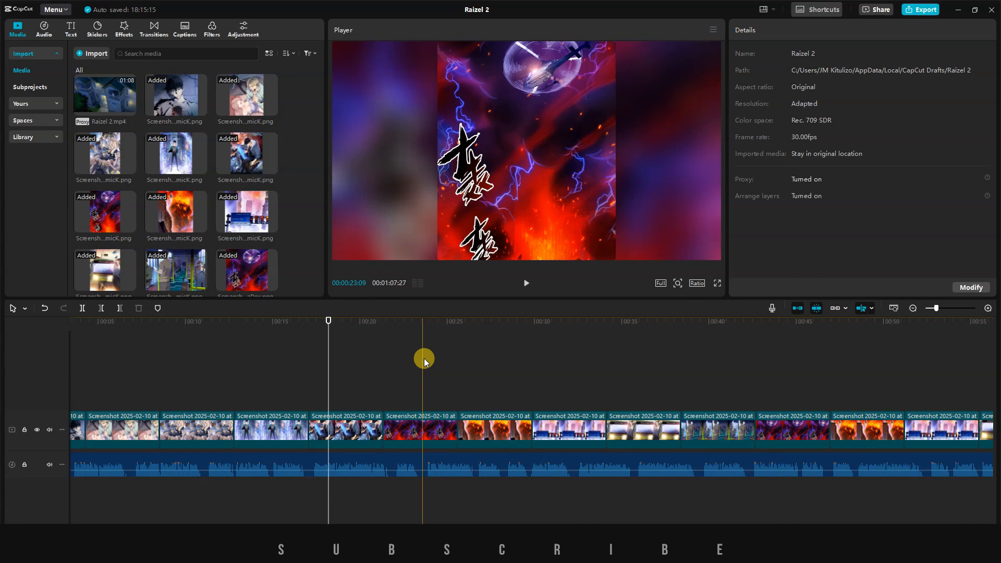
left_click_drag(423, 358, 605, 372)
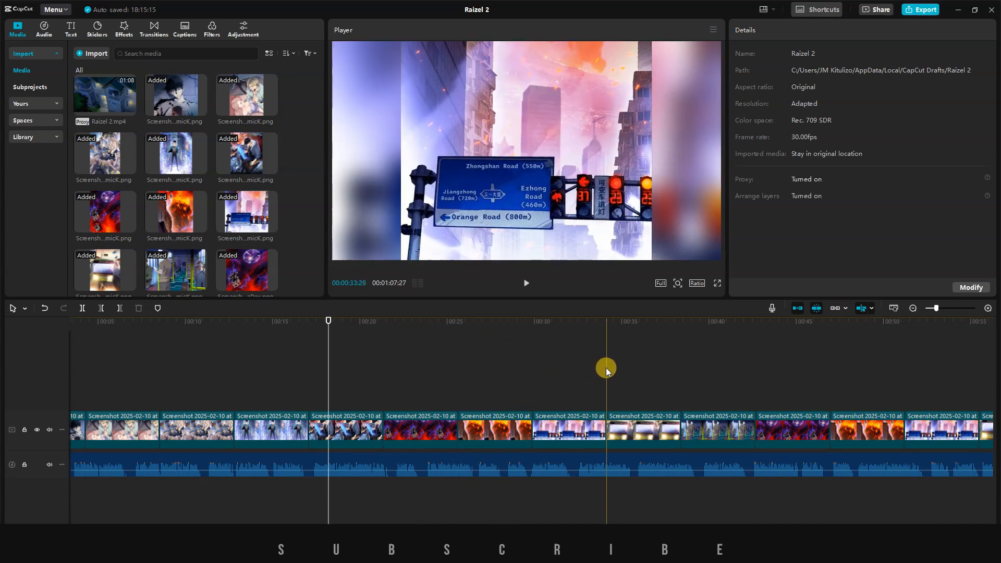
left_click_drag(605, 371, 805, 389)
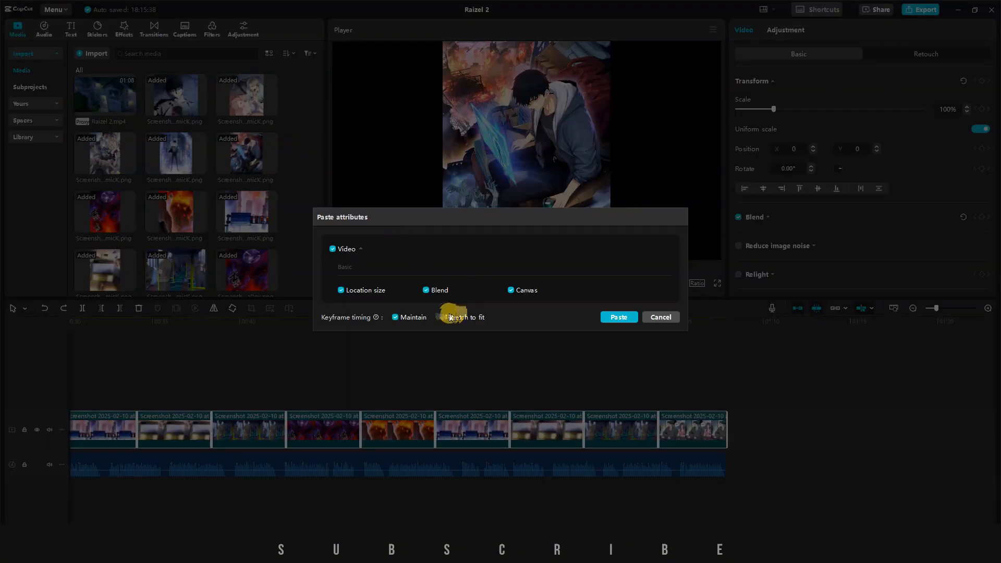
Paste the attributes again with keyframe timing set to Stretch to fit
left_click(442, 317)
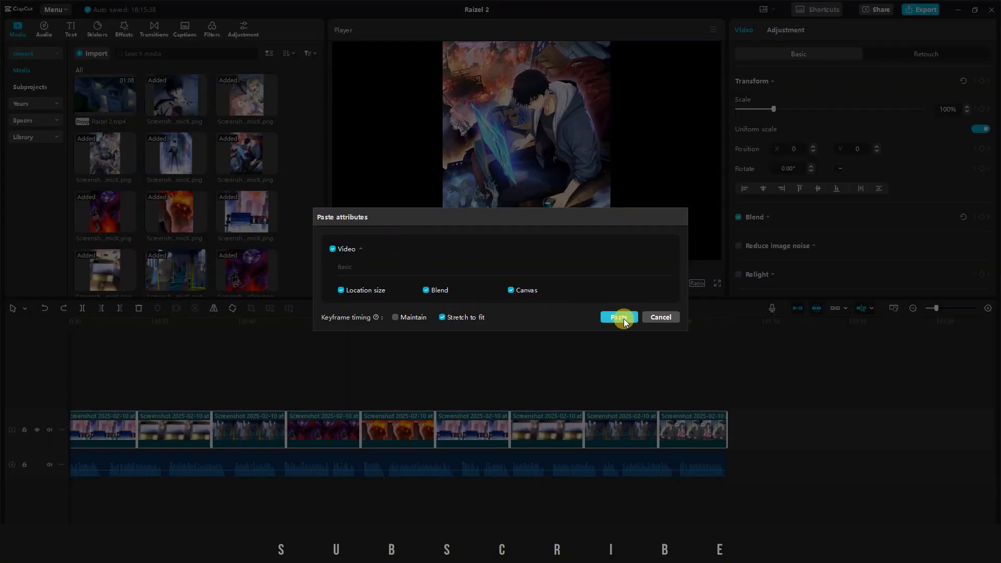
left_click(616, 318)
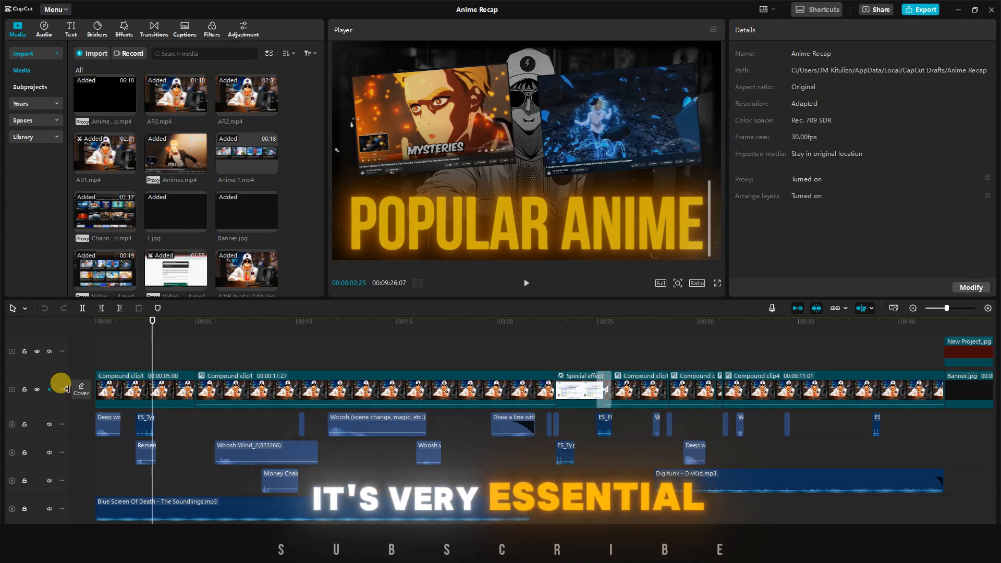
Toggle the Anime Recap main video track's mute twice to show its audio waveform beneath the thumbnails
left_click(61, 390)
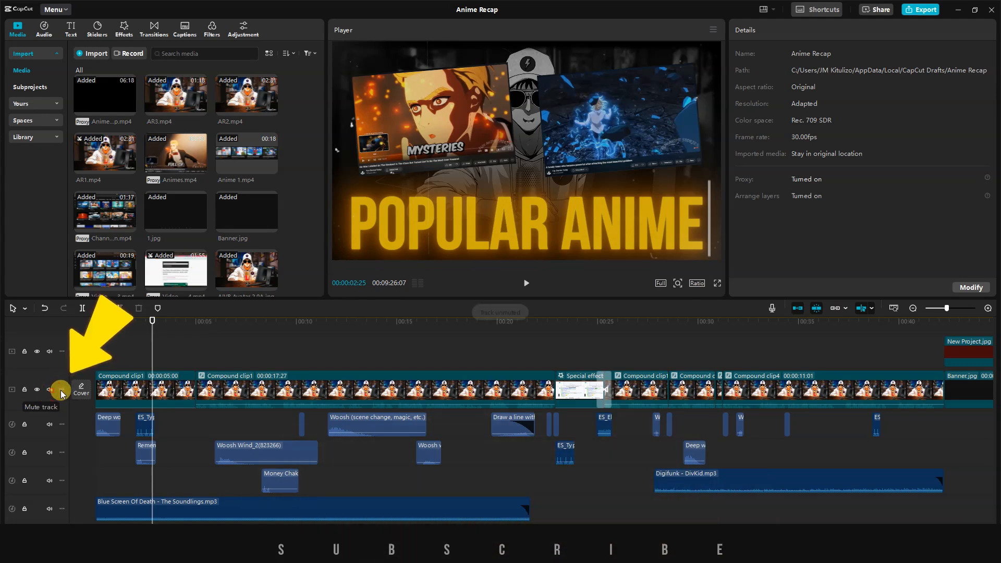
left_click(61, 390)
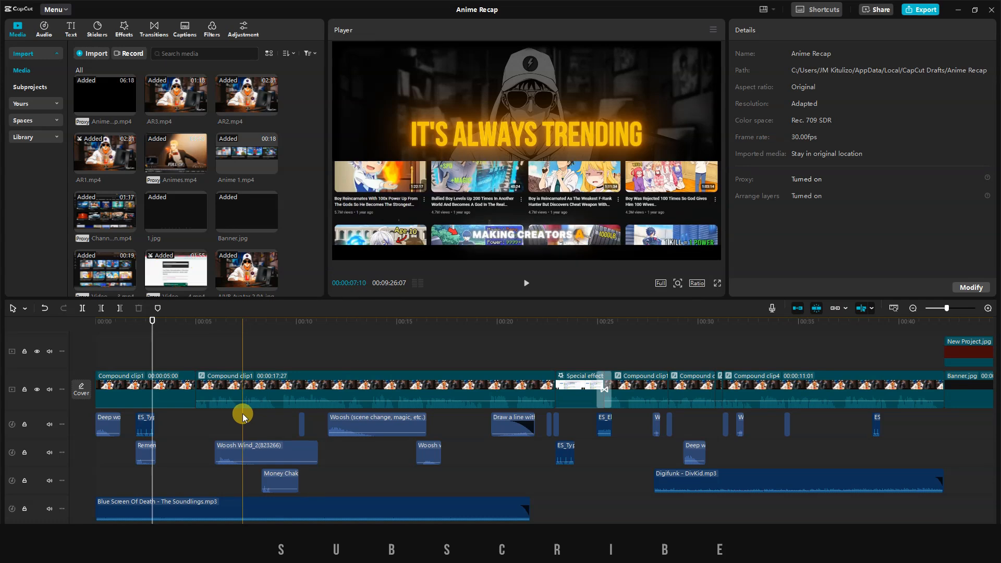
left_click_drag(242, 414, 238, 417)
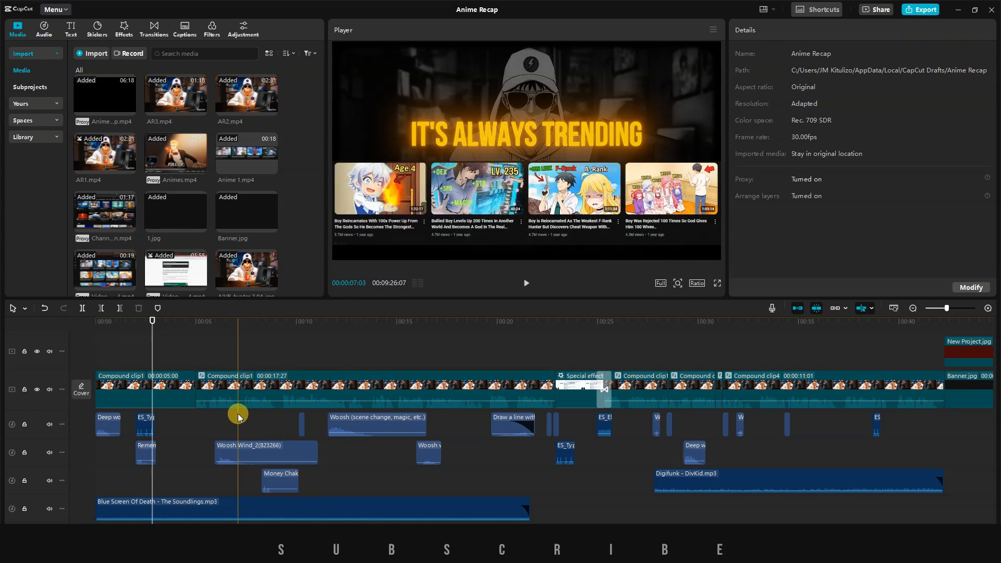